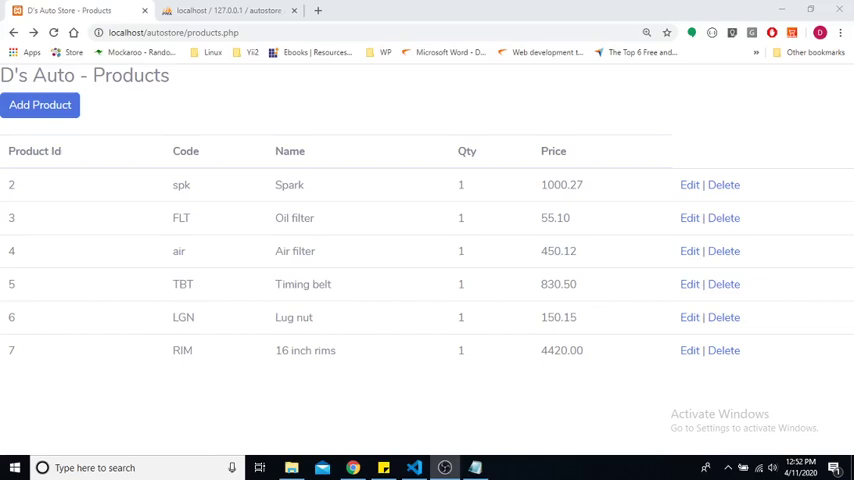
pyautogui.moveTo(168, 64)
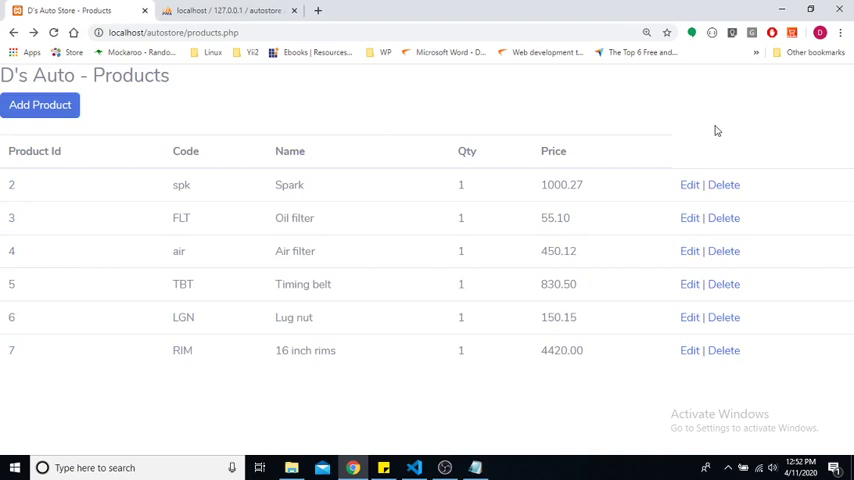
pyautogui.moveTo(690, 184)
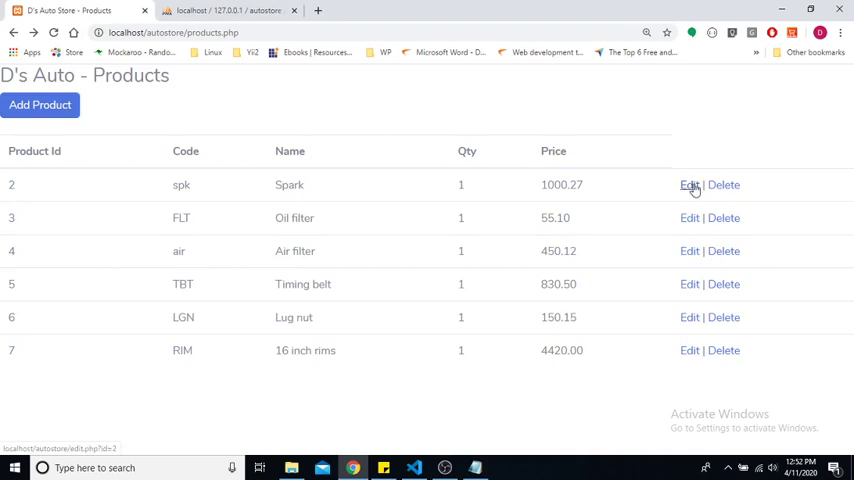
# View the Spark product's edit page, then return to products.php.
pyautogui.click(688, 184)
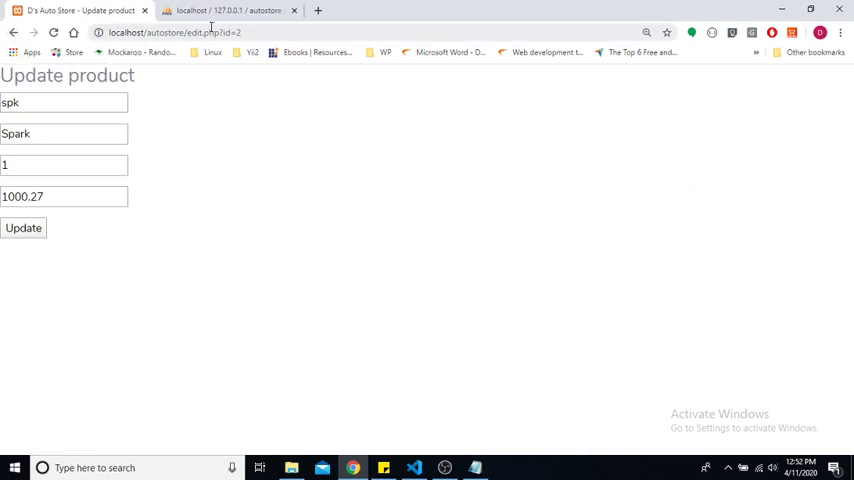
pyautogui.doubleClick(232, 32)
pyautogui.write('products')
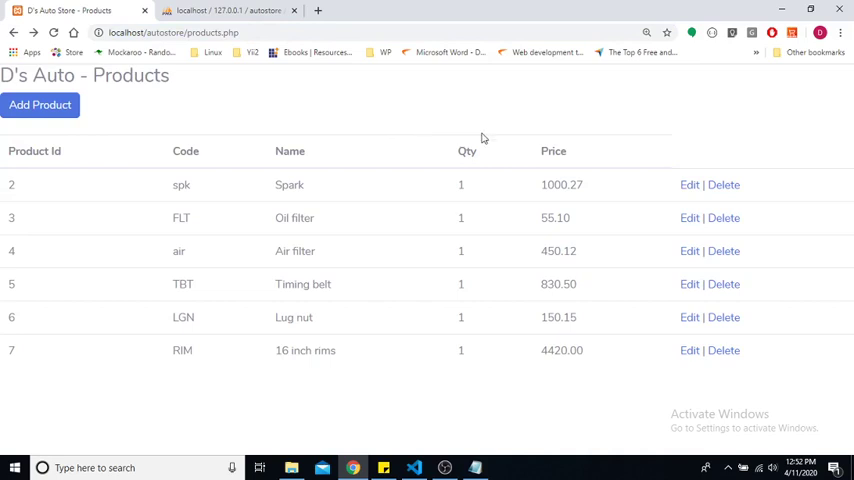
# Request localhost/autostore/delete.php?id=6, which returns a 404 not found.
pyautogui.click(724, 216)
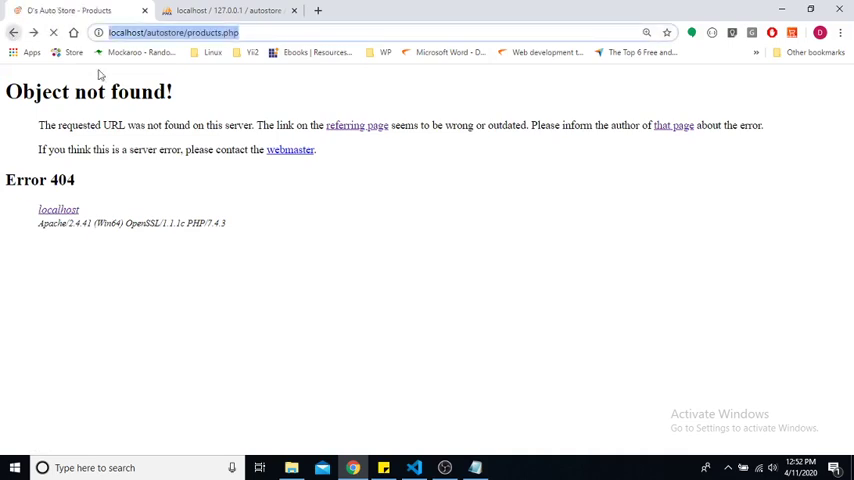
pyautogui.write('localhost/autostore/delete.php?id=6')
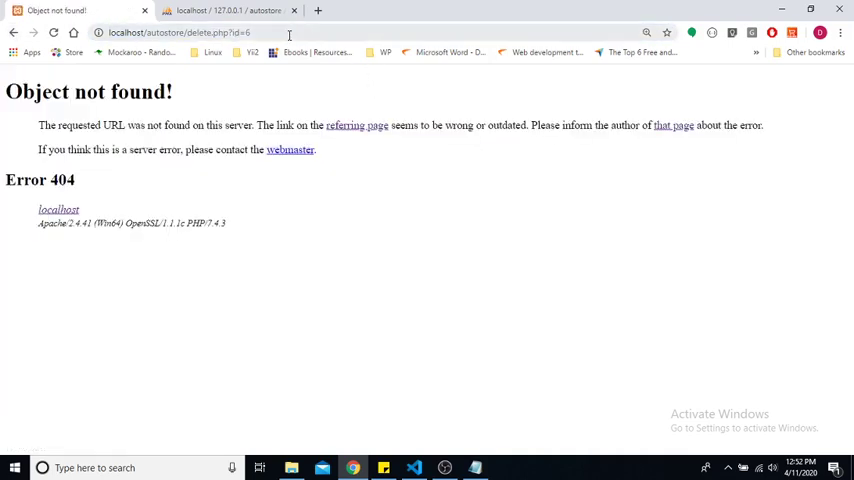
pyautogui.doubleClick(242, 32)
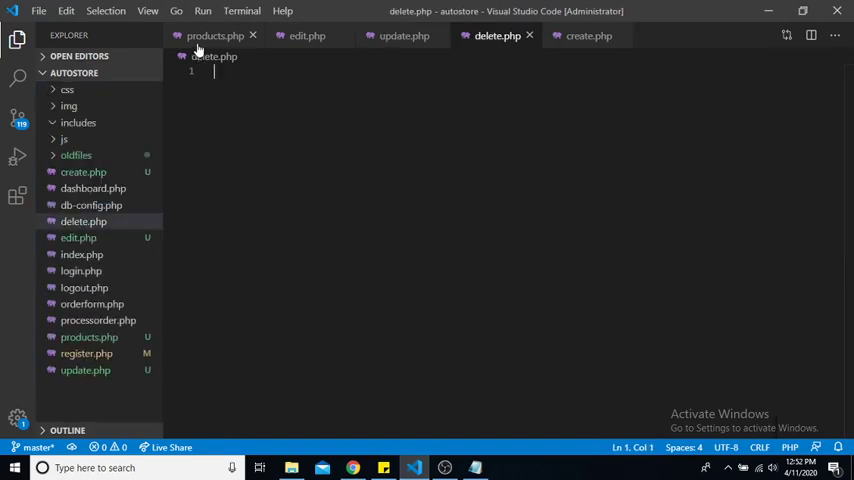
# Begin delete.php with <?php and require_once("db-config.php");.
pyautogui.write('<?')
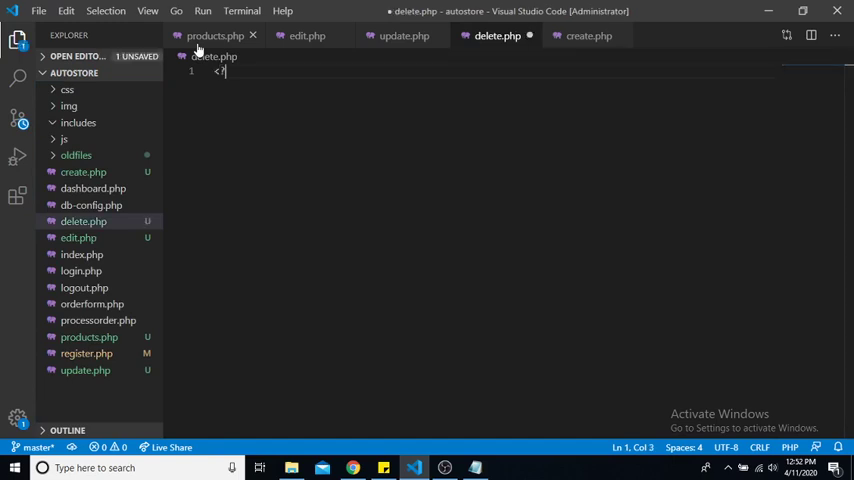
pyautogui.write('php')
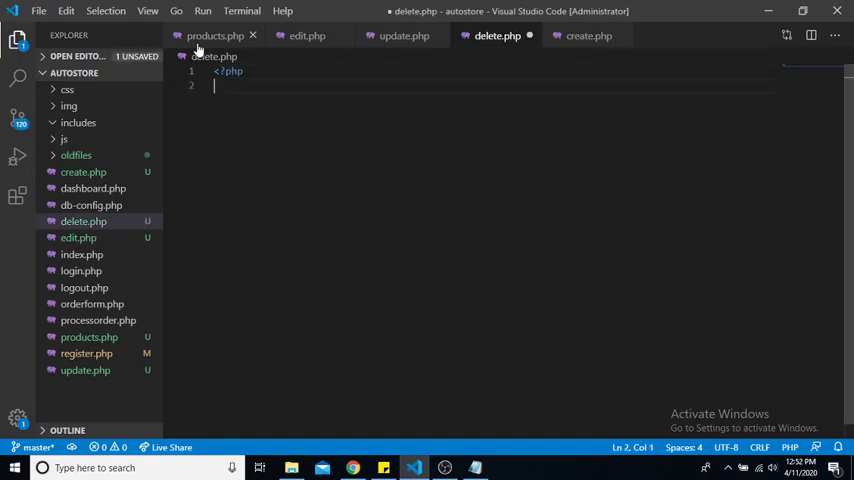
pyautogui.write('require_once')
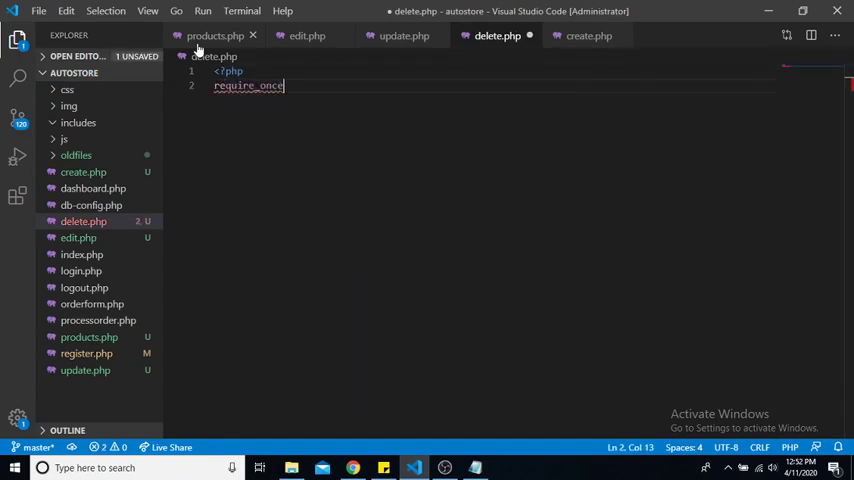
pyautogui.write('("")')
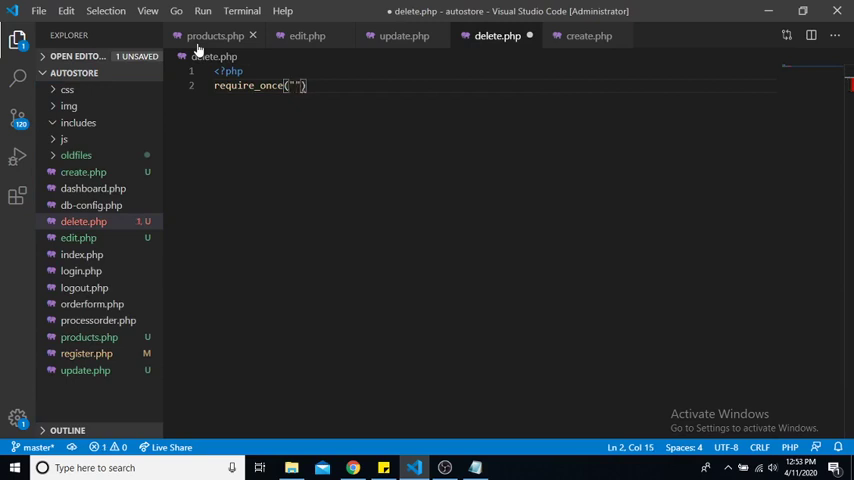
pyautogui.write('db-')
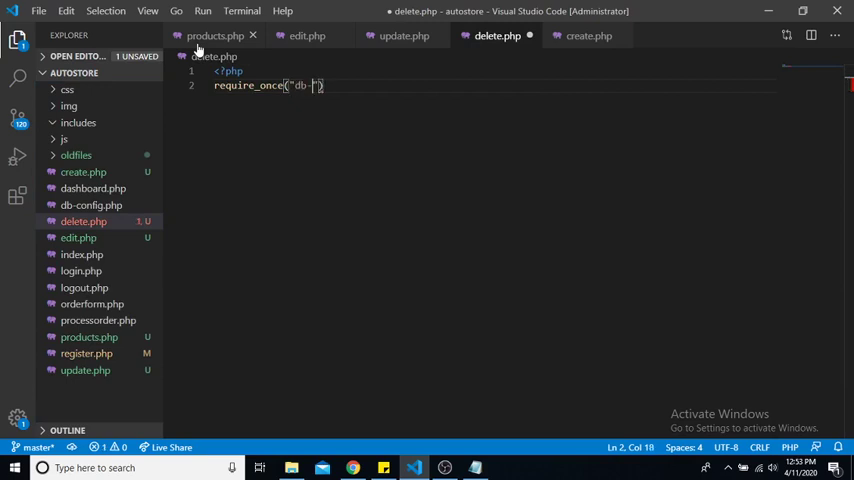
pyautogui.write('config.php')
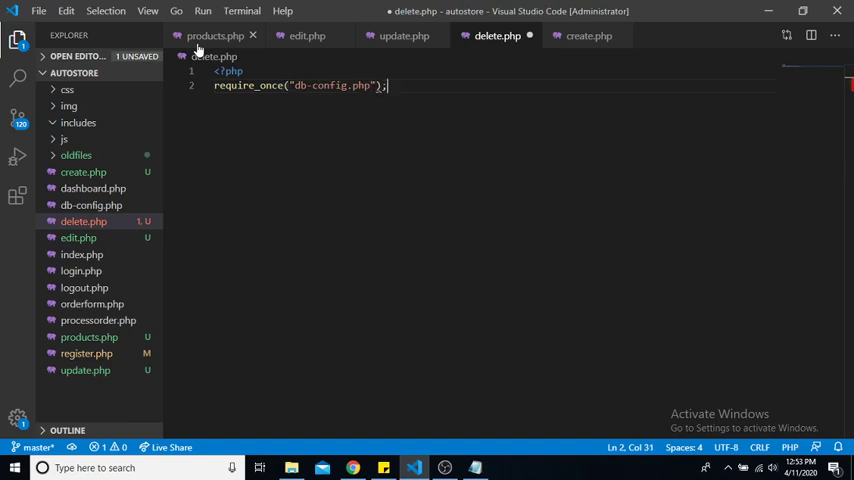
pyautogui.press('Enter')
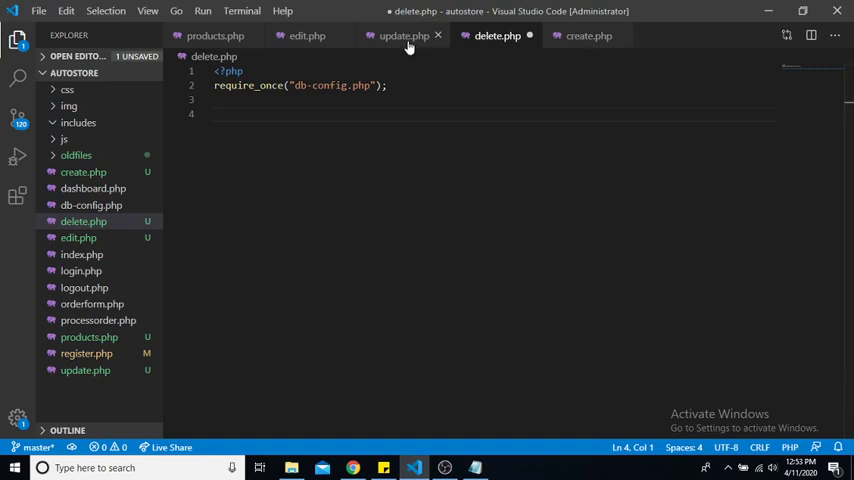
# Glance at update.php for reference, then return to delete.php.
pyautogui.click(404, 36)
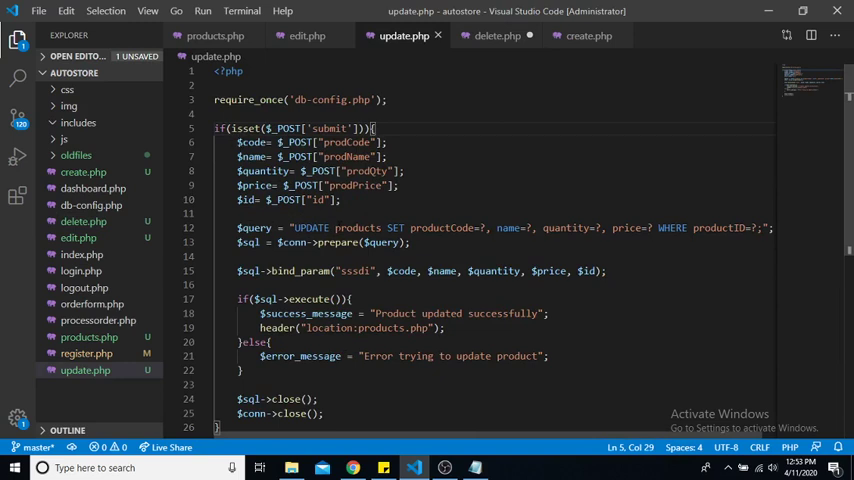
pyautogui.moveTo(490, 36)
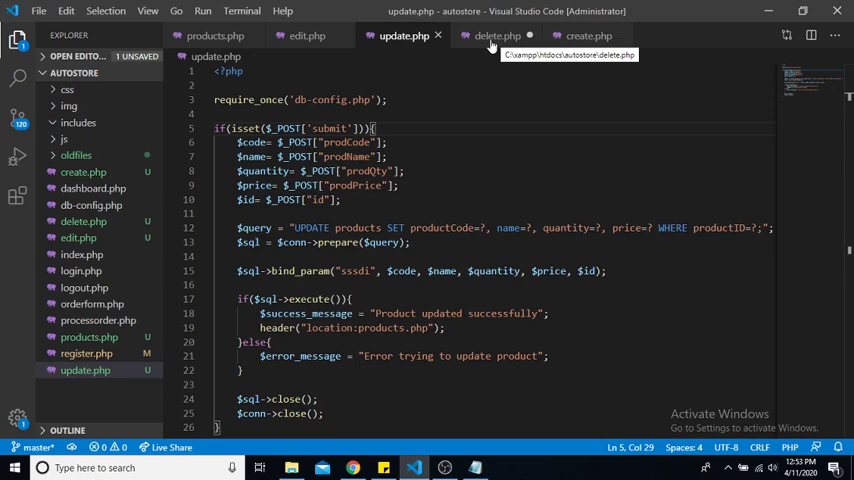
pyautogui.click(496, 36)
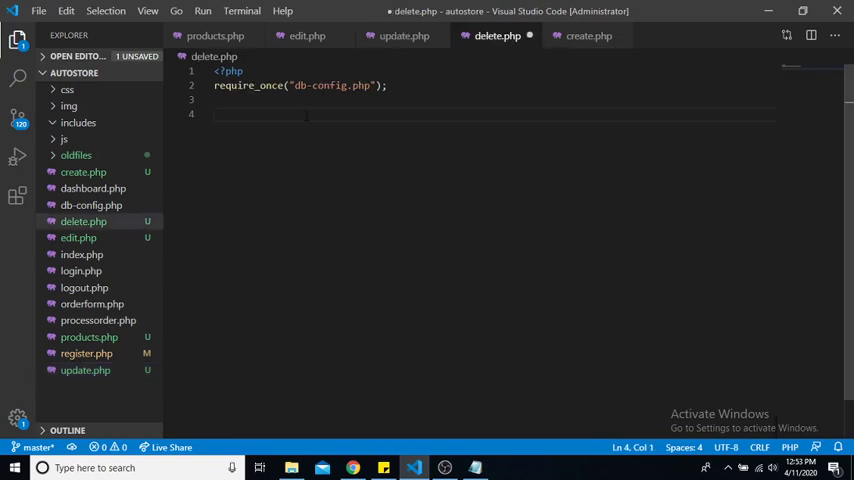
# Add if(!isset($_GET["id"])) that echoes "error deleting product".
pyautogui.write('if(!i')
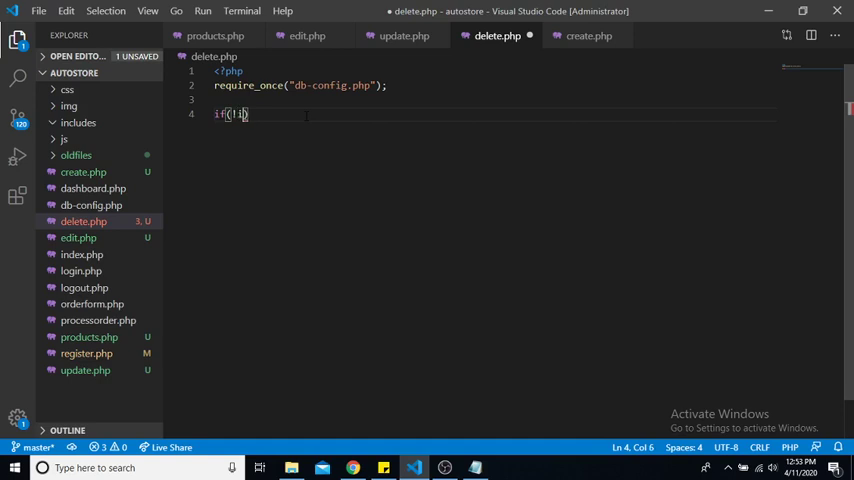
pyautogui.write('sset()')
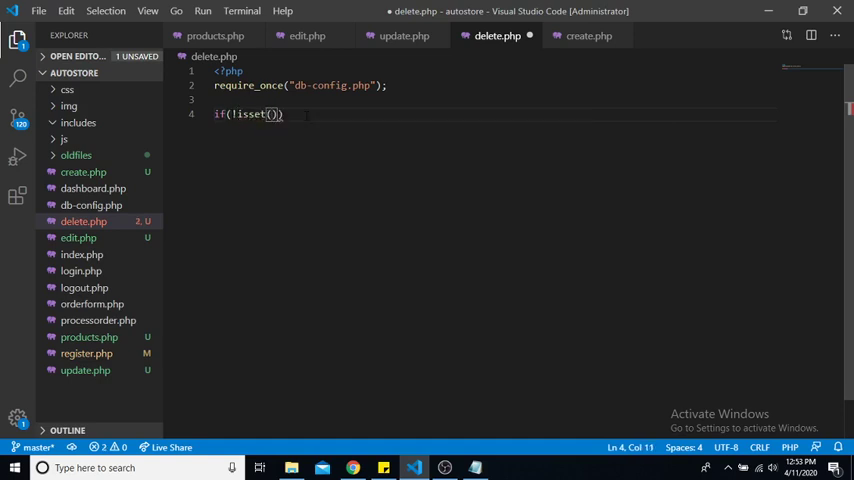
pyautogui.write('$_GET["id')
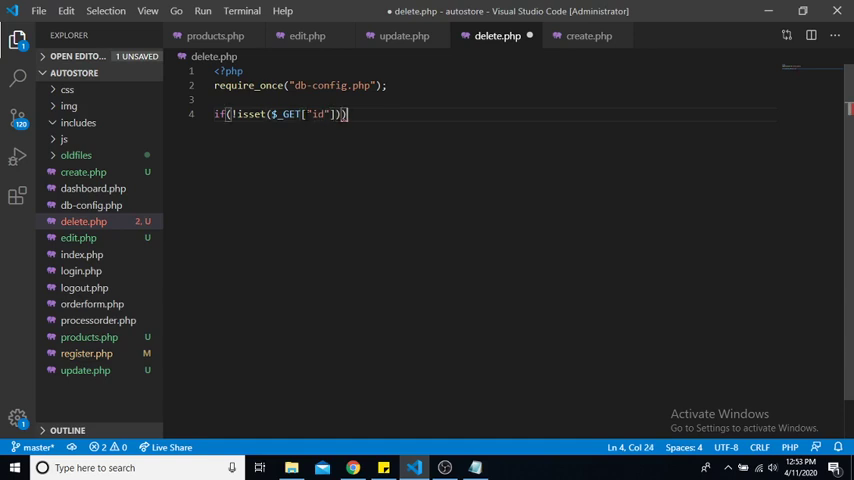
pyautogui.write('{')
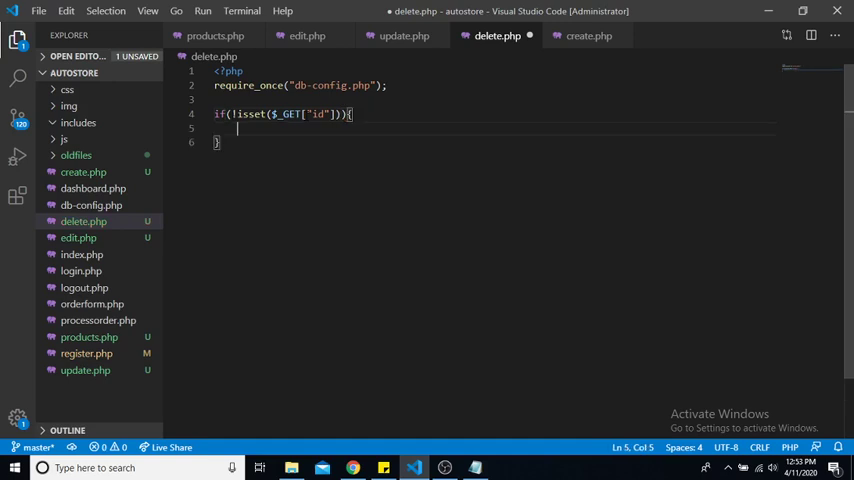
pyautogui.write('echo')
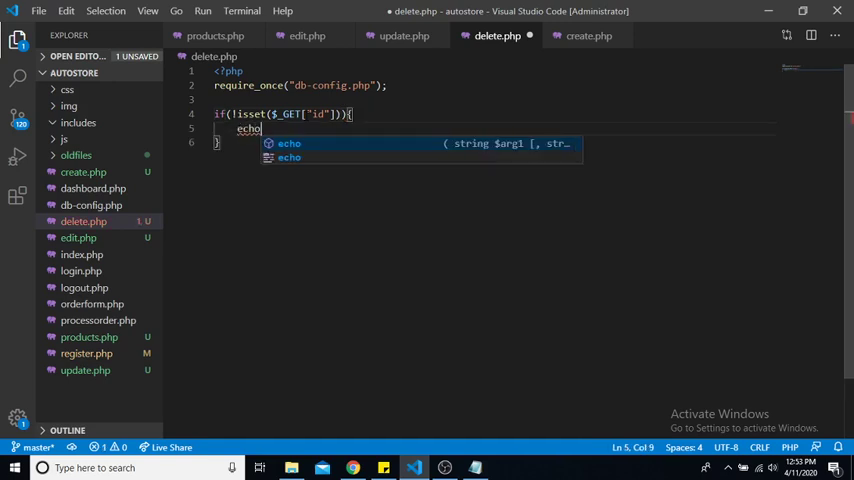
pyautogui.write('""')
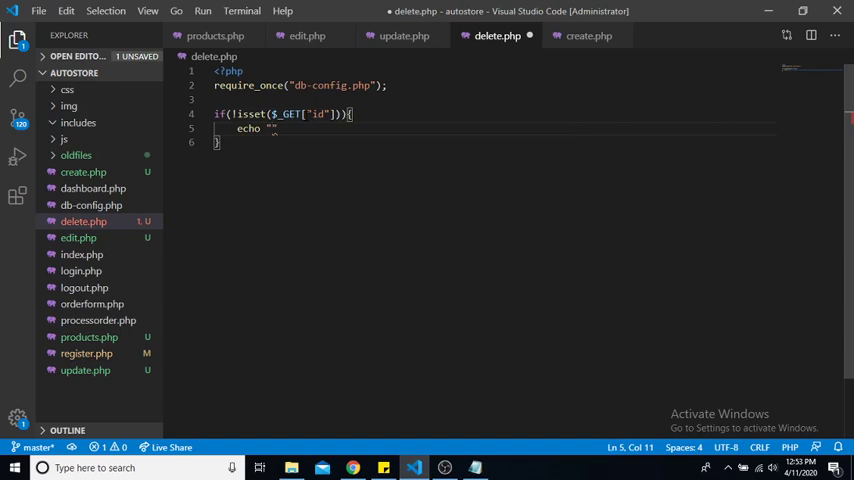
pyautogui.write('error deleting product')
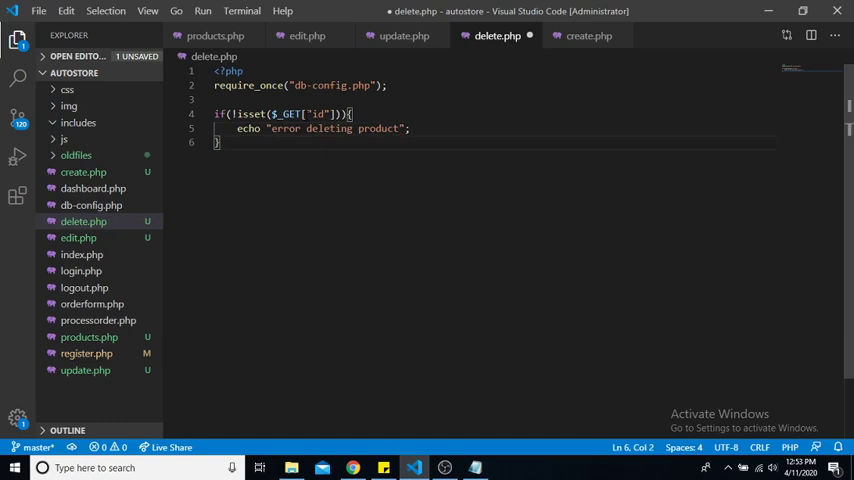
# Add the else branch assigning $id = $_GET["id"]; and begin the next line.
pyautogui.write('else{')
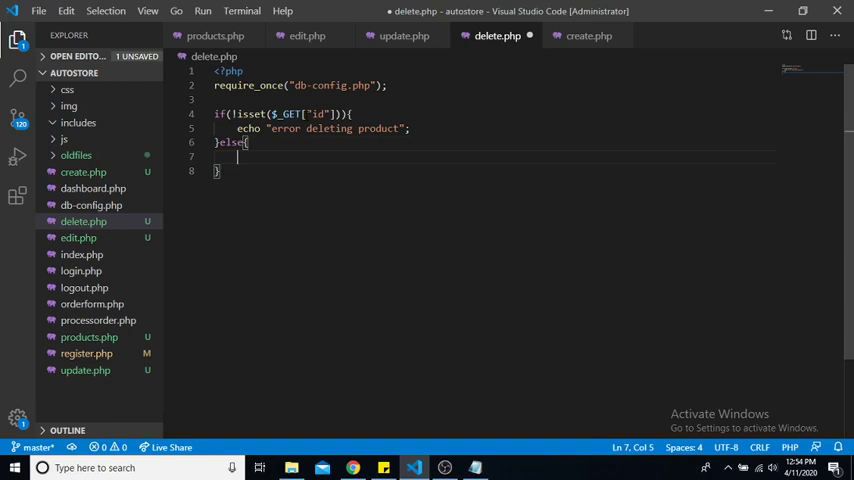
pyautogui.write('$id= $_GET')
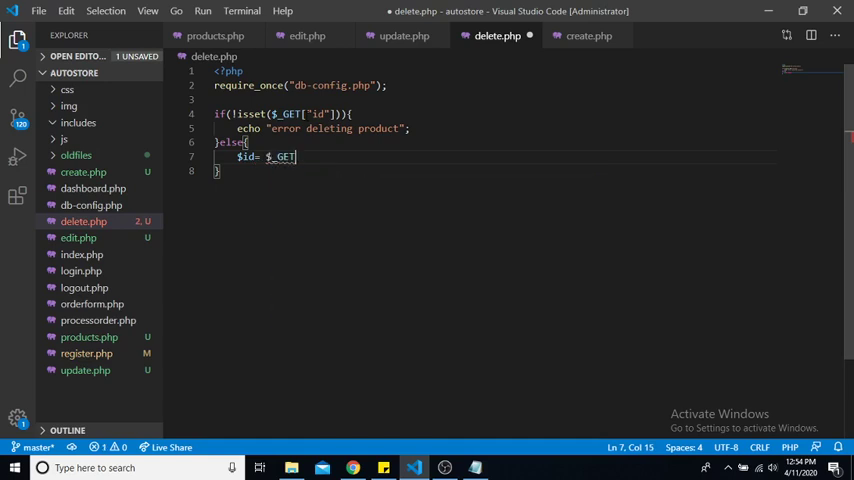
pyautogui.write('["id"]')
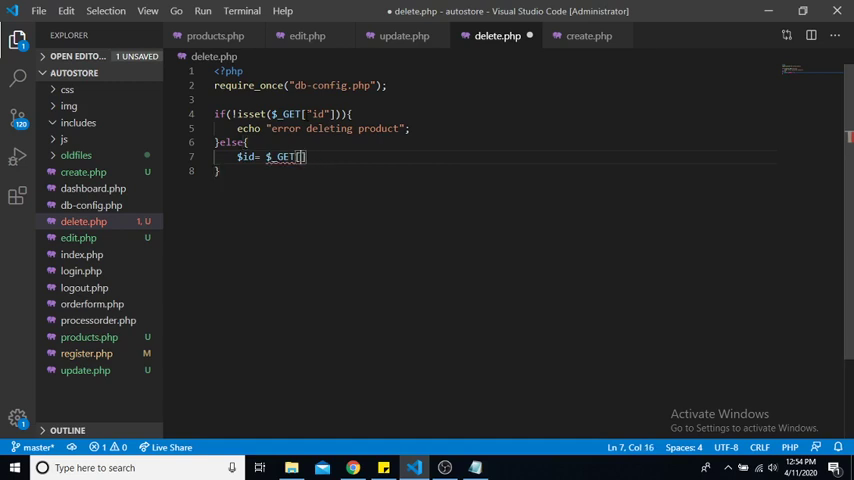
pyautogui.write('"id"')
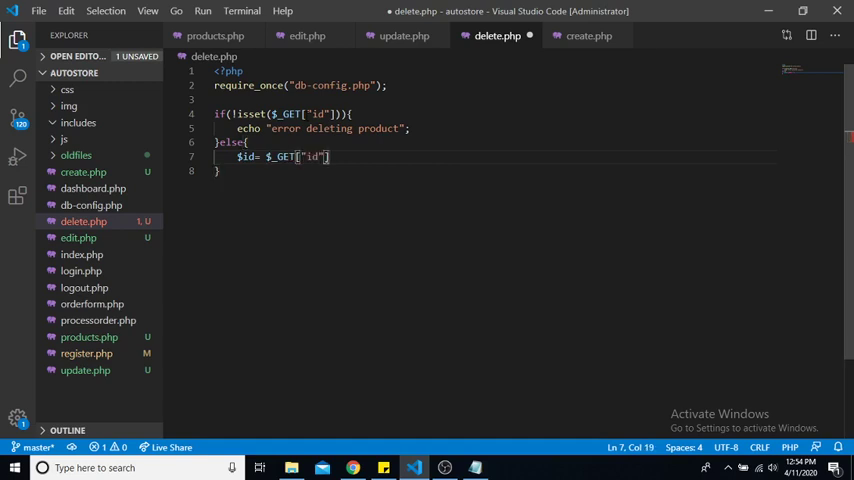
pyautogui.write(';')
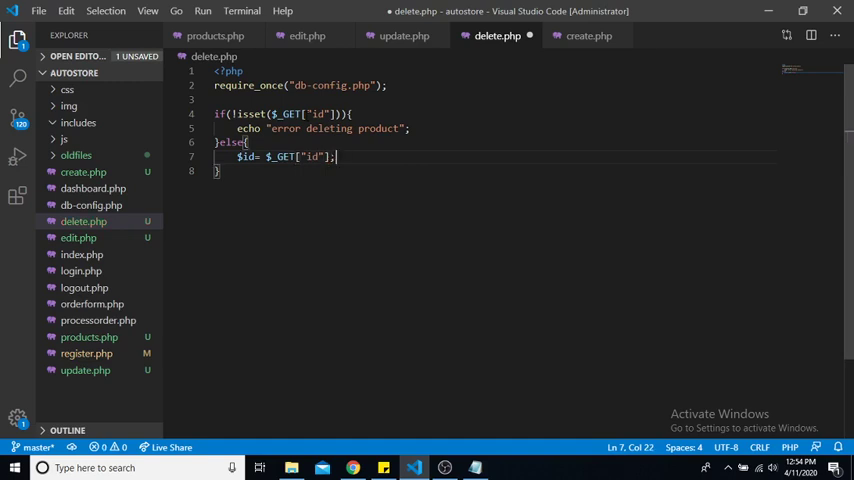
pyautogui.write('$')
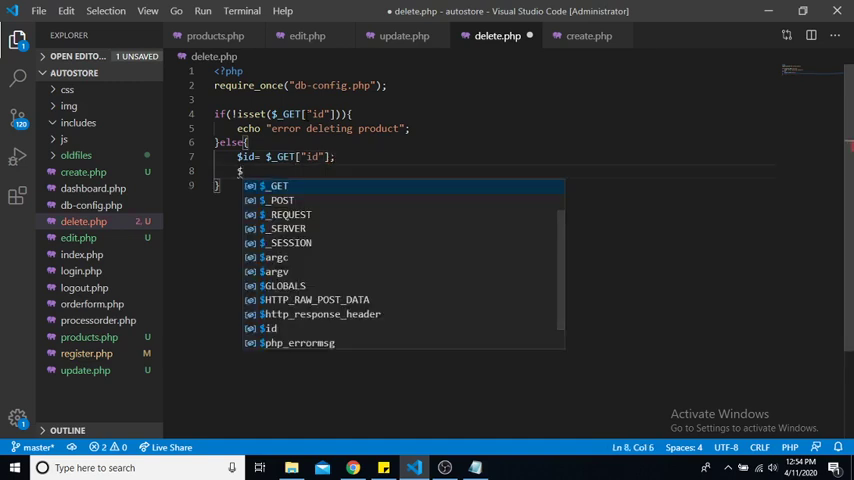
# Write $query = "DELETE FROM products WHERE productID=?;".
pyautogui.write('$query')
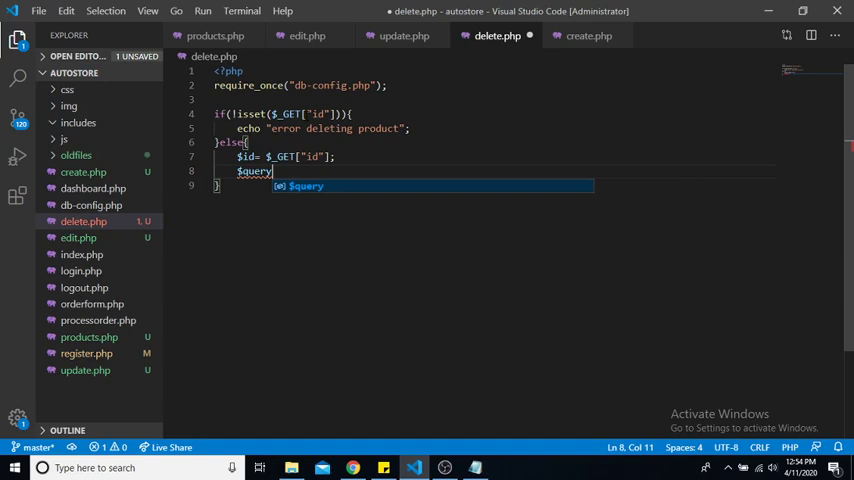
pyautogui.write('=')
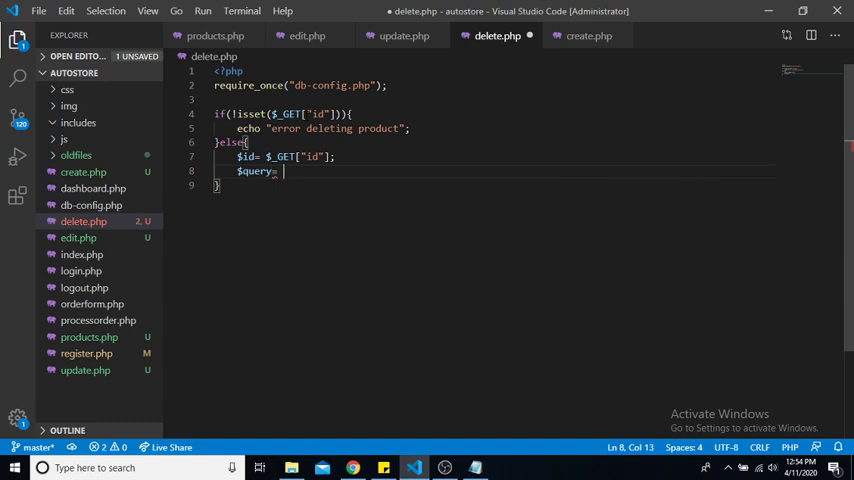
pyautogui.write('"DELETE"')
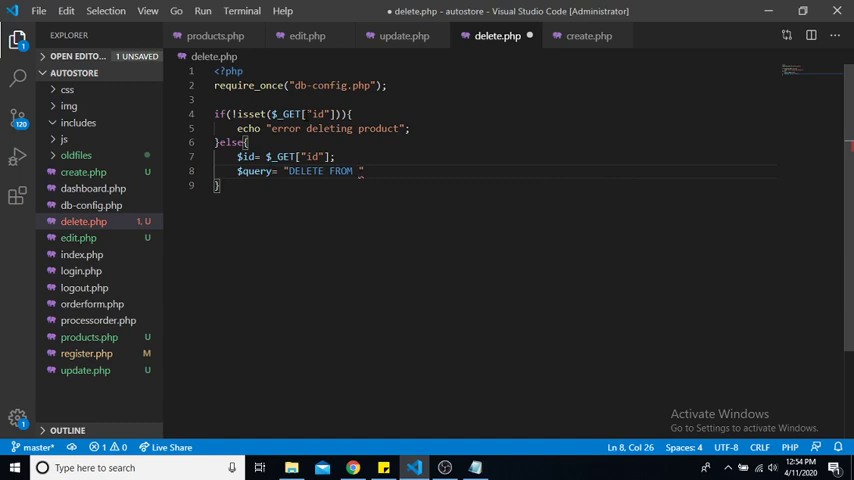
pyautogui.write('products WHERE productID')
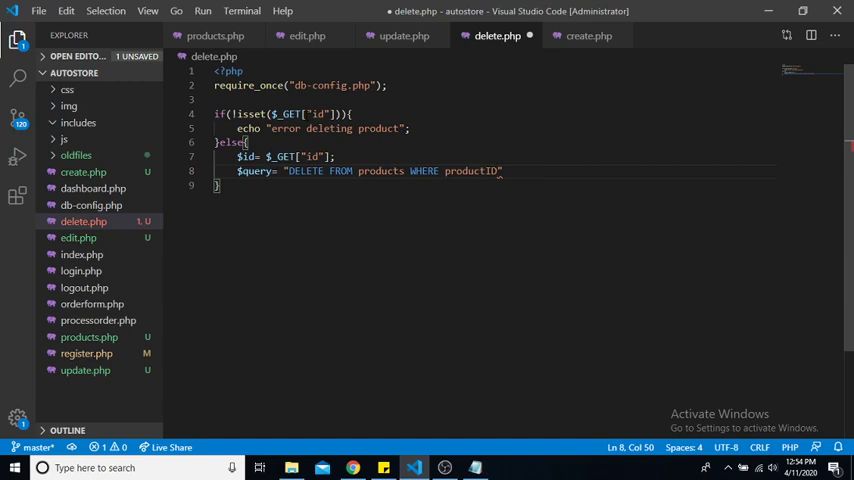
pyautogui.write('=>')
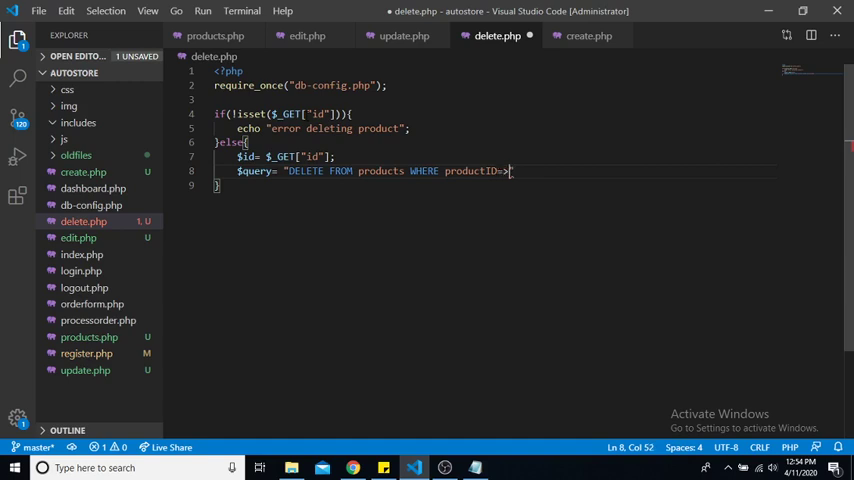
pyautogui.write('?')
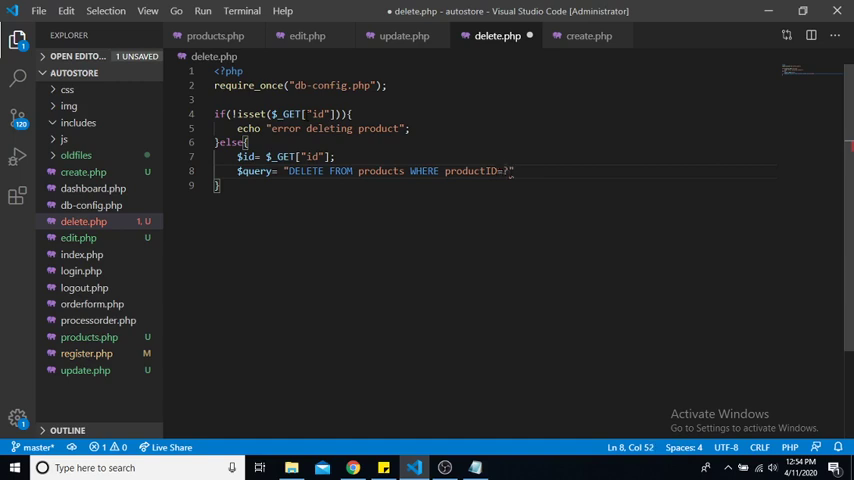
pyautogui.write(';"')
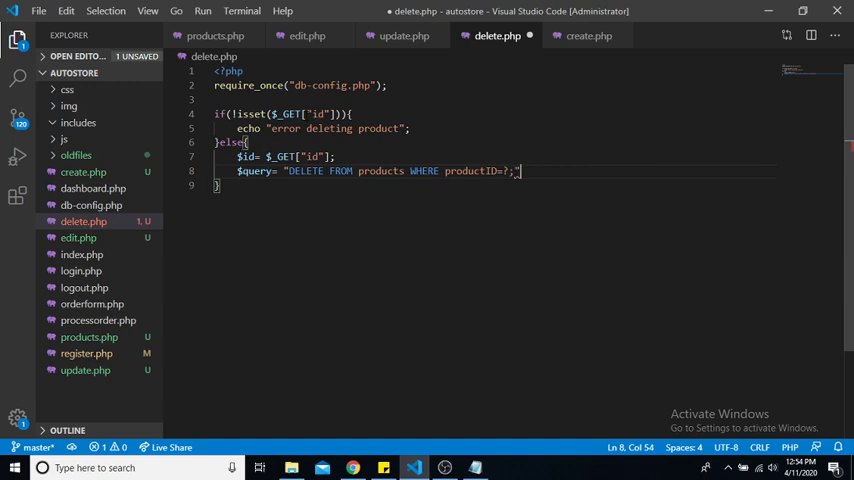
pyautogui.press('Enter')
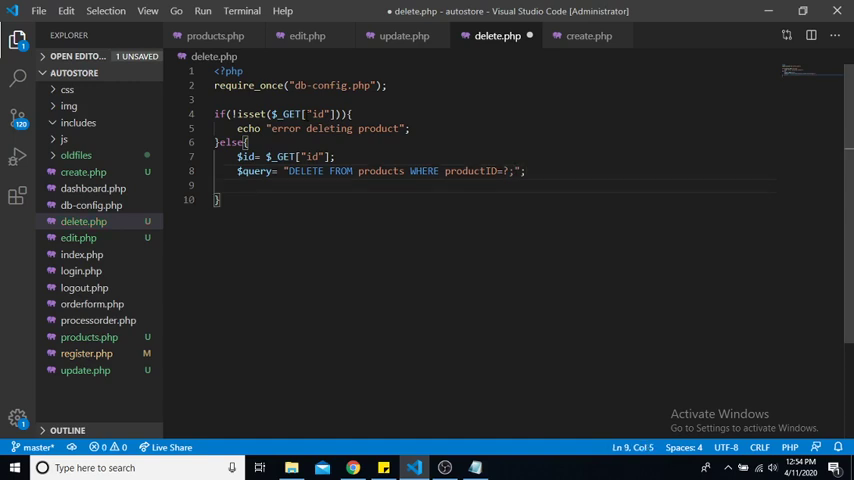
# Prepare the statement with $sql = $conn->prepare($query).
pyautogui.write('$sq')
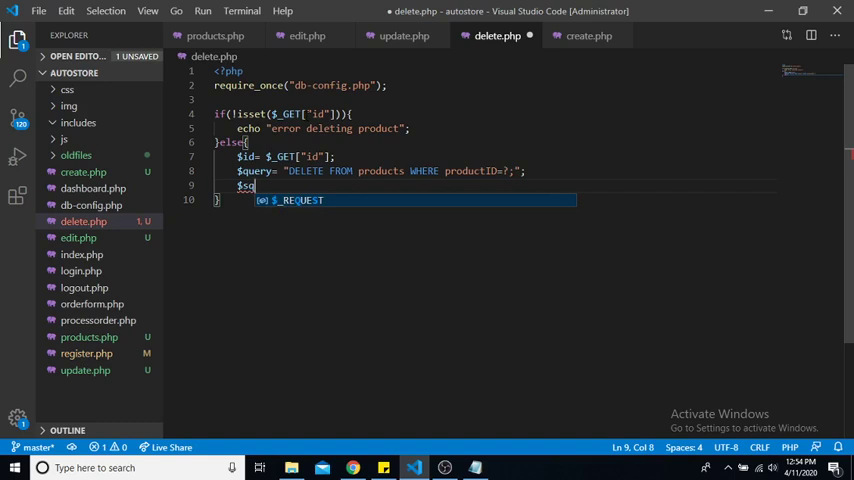
pyautogui.write('l =')
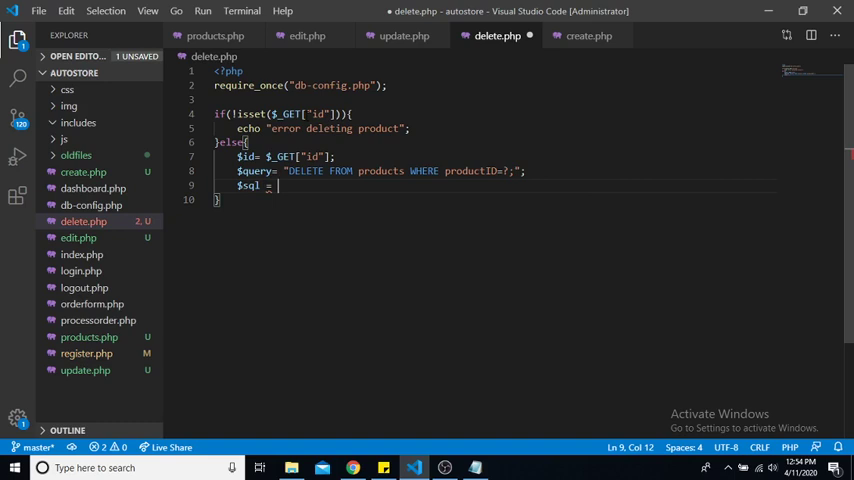
pyautogui.write('$con')
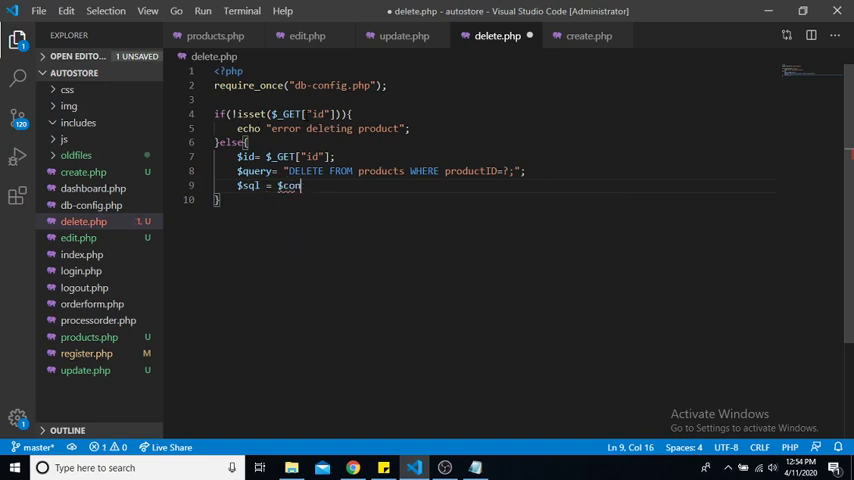
pyautogui.write('n.')
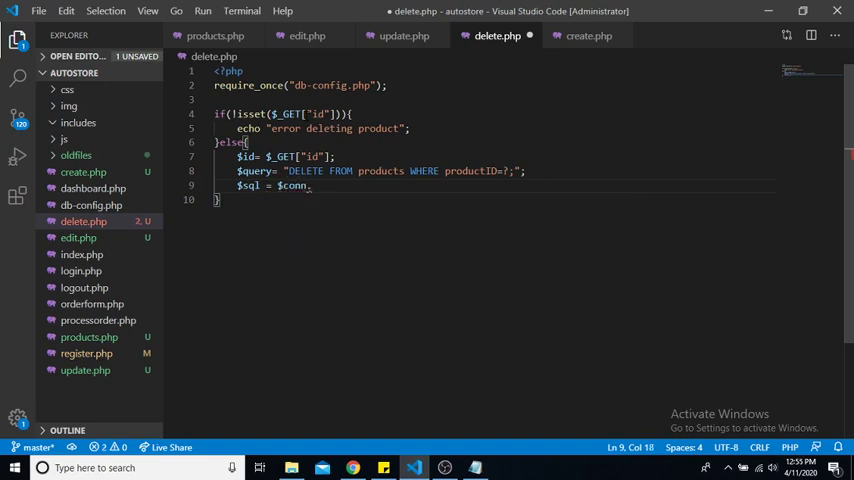
pyautogui.write('>')
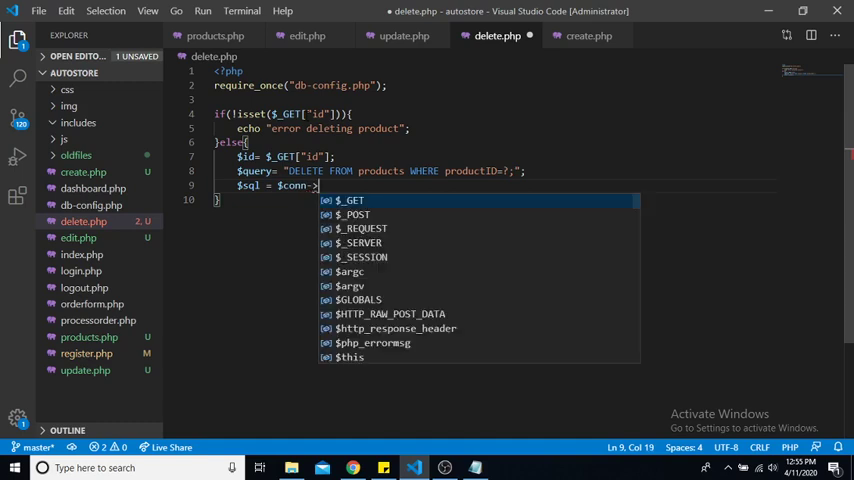
pyautogui.write('prepare')
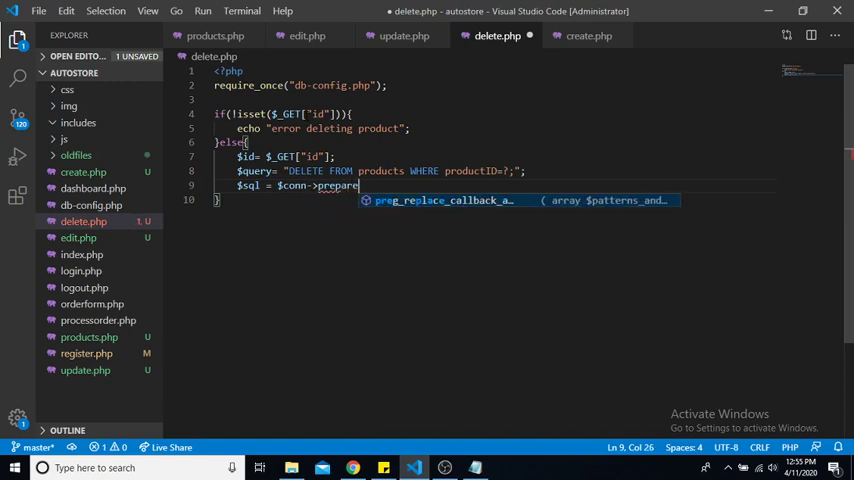
pyautogui.write('(')
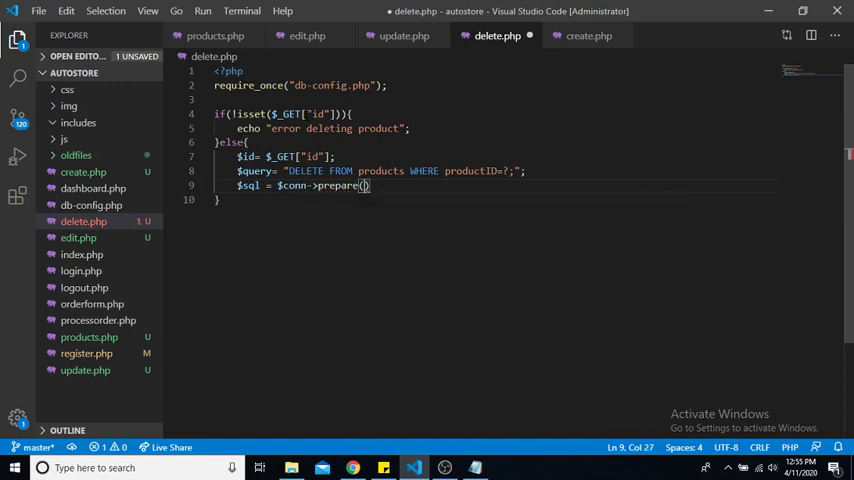
pyautogui.write('$query')
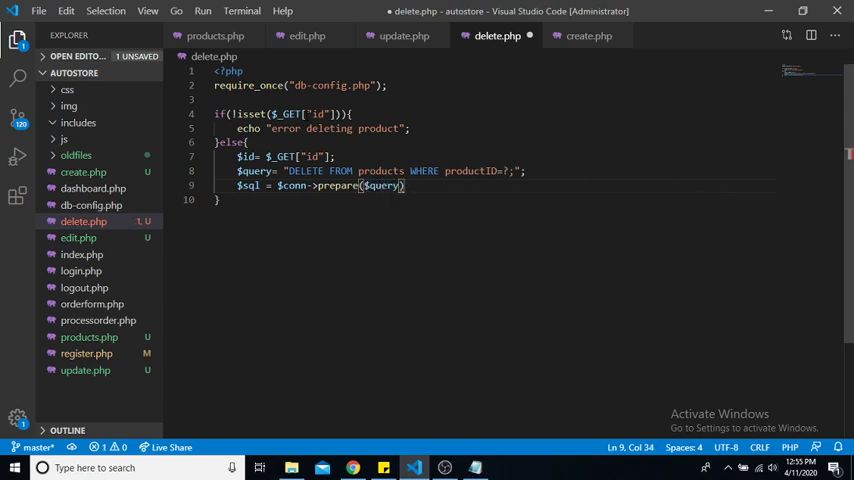
# Bind the id as an integer with $sql->bind_param("i", $id).
pyautogui.write('$')
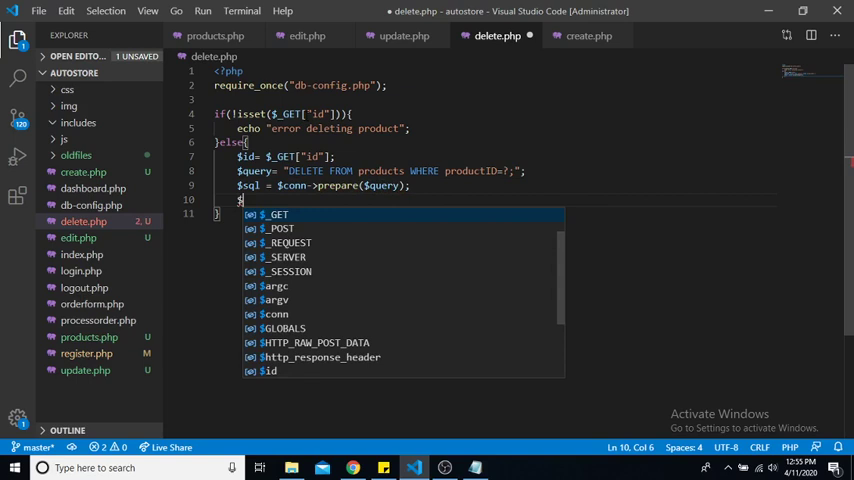
pyautogui.write('sql')
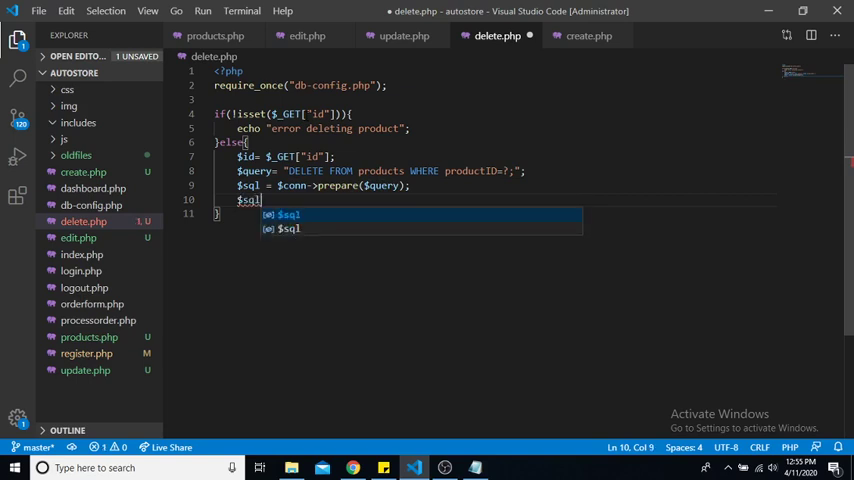
pyautogui.write('->')
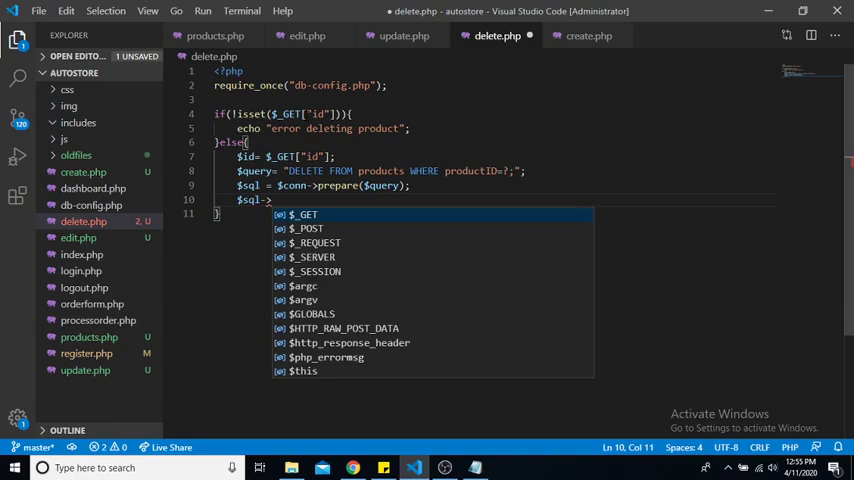
pyautogui.write('bind')
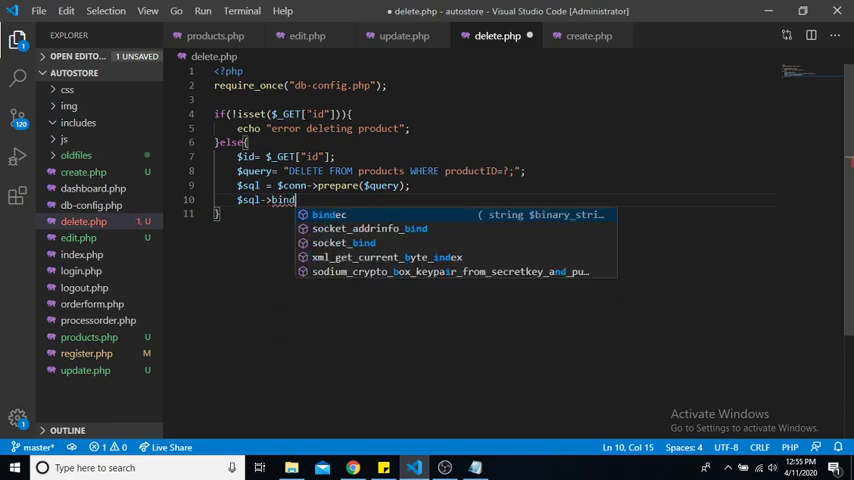
pyautogui.write('_para')
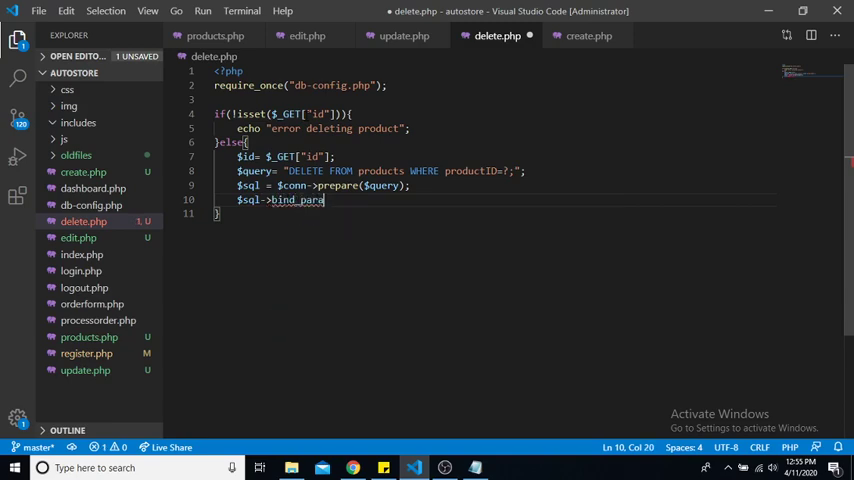
pyautogui.write('m()')
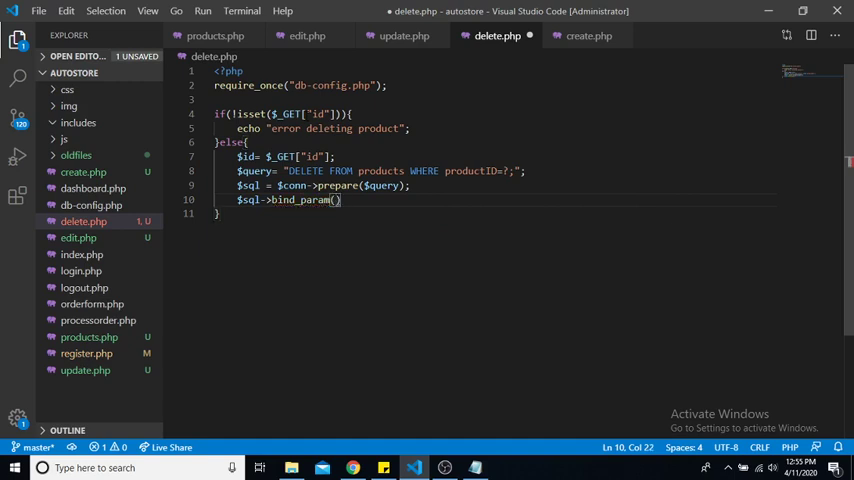
pyautogui.write('i",')
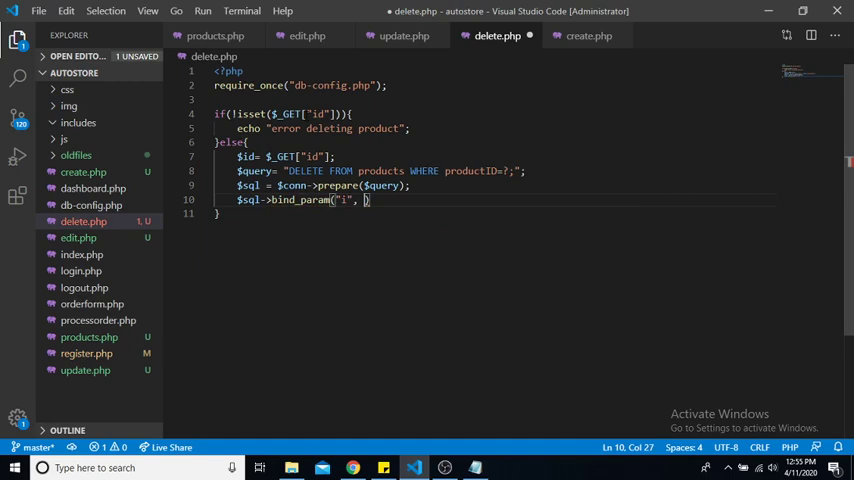
pyautogui.write('$id')
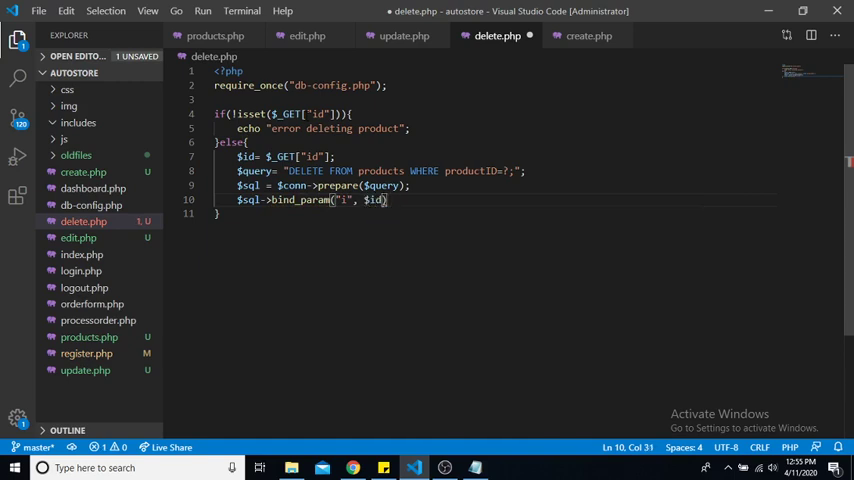
# Start the if($sql->execute()) condition.
pyautogui.write('if')
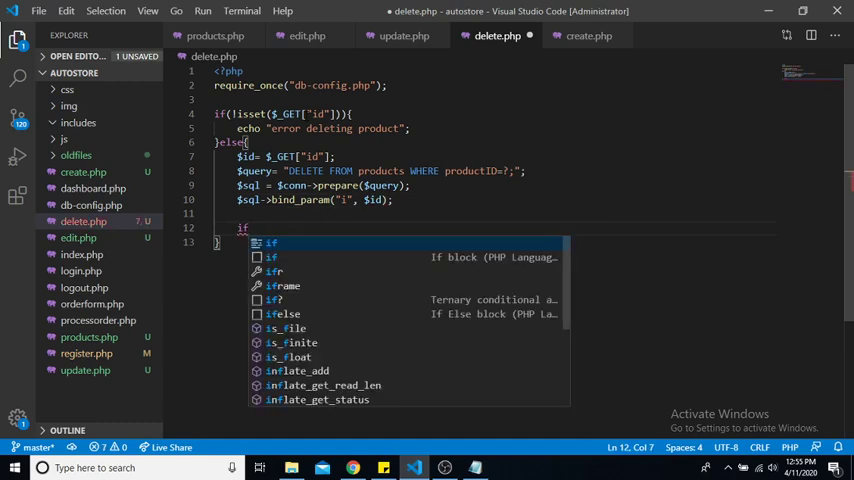
pyautogui.write('($sql')
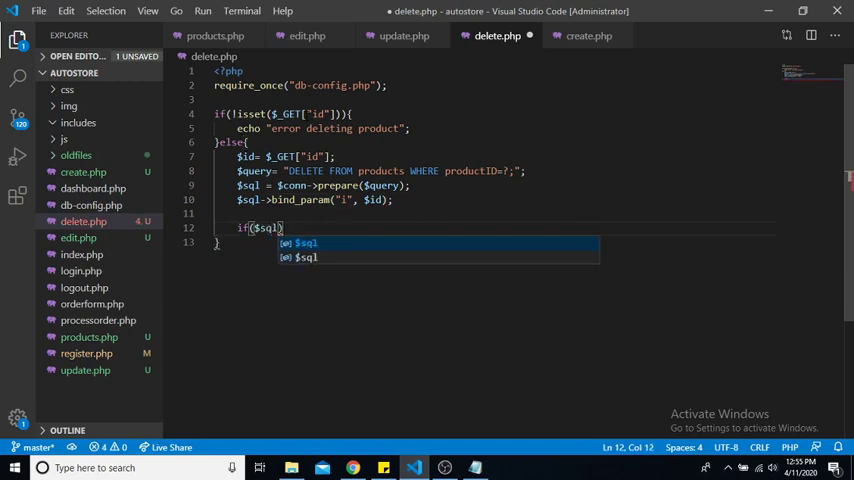
pyautogui.write('->')
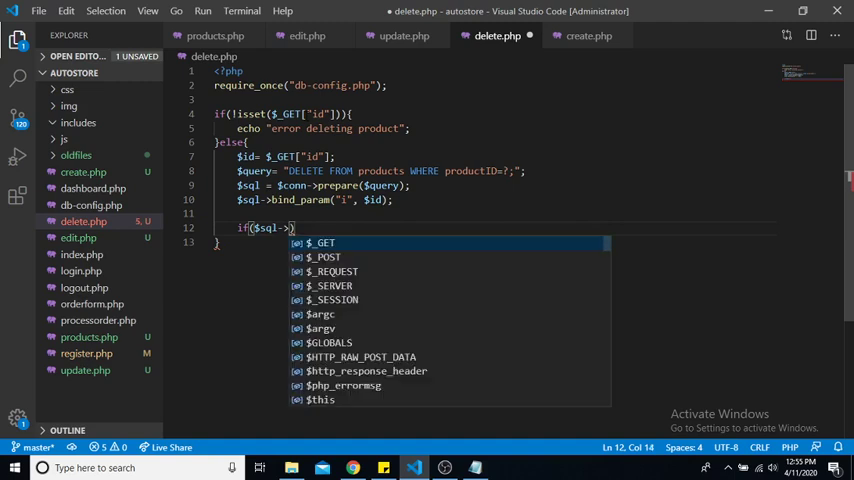
pyautogui.write('ex')
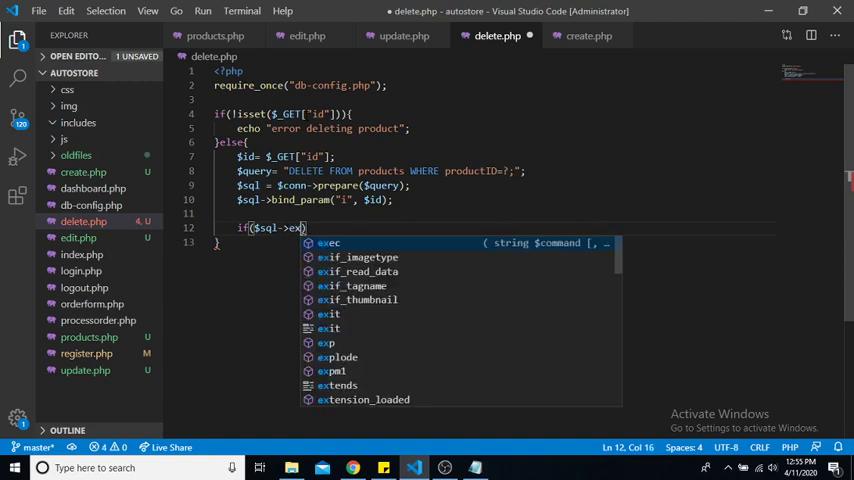
pyautogui.write('ecute')
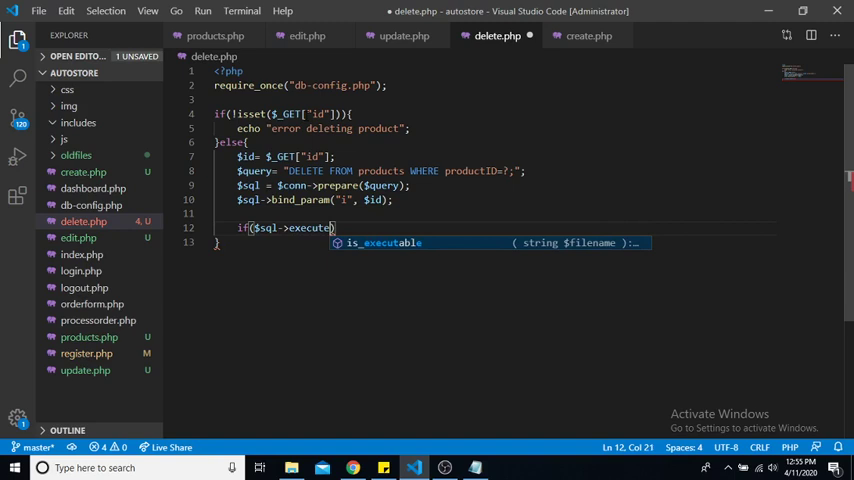
pyautogui.write('()')
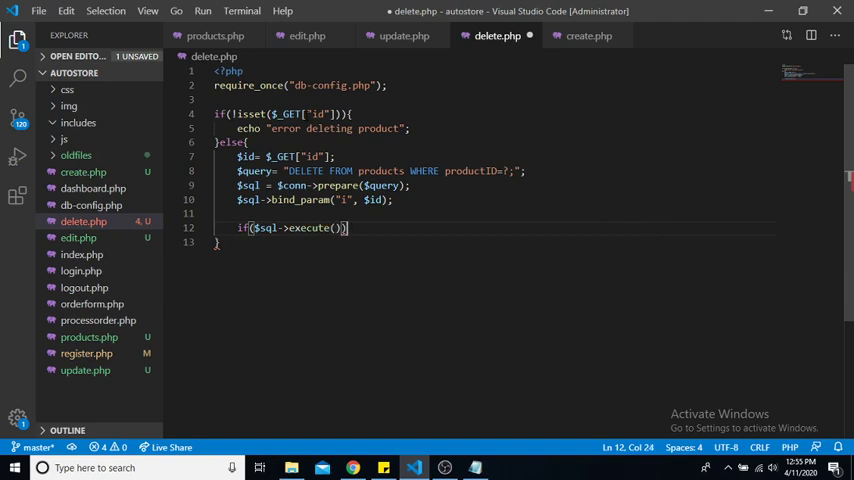
# Copy the execute if/else result block from update.php into delete.php.
pyautogui.click(404, 36)
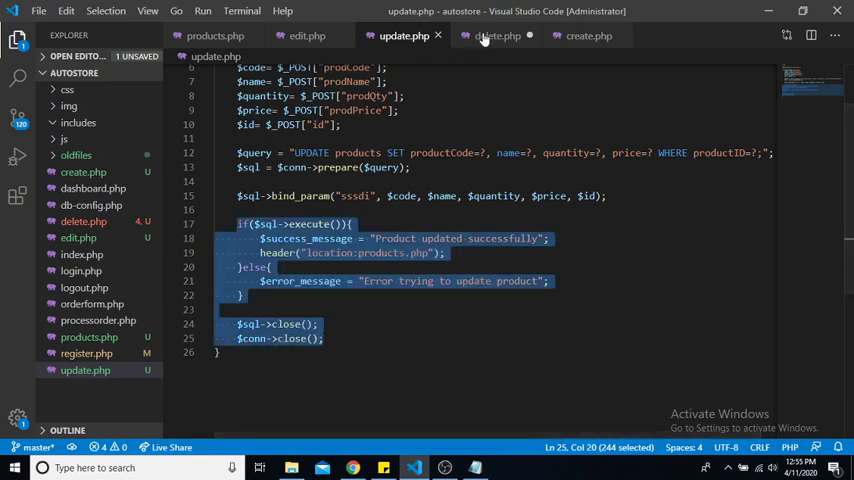
pyautogui.click(496, 36)
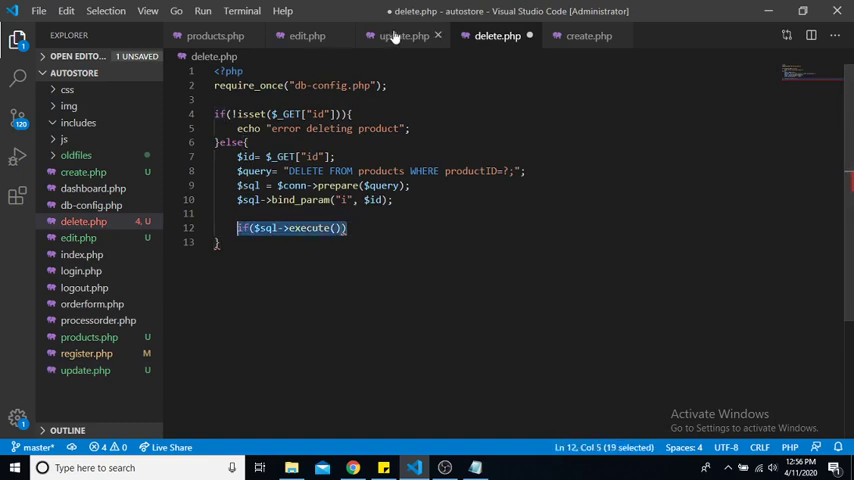
pyautogui.click(404, 36)
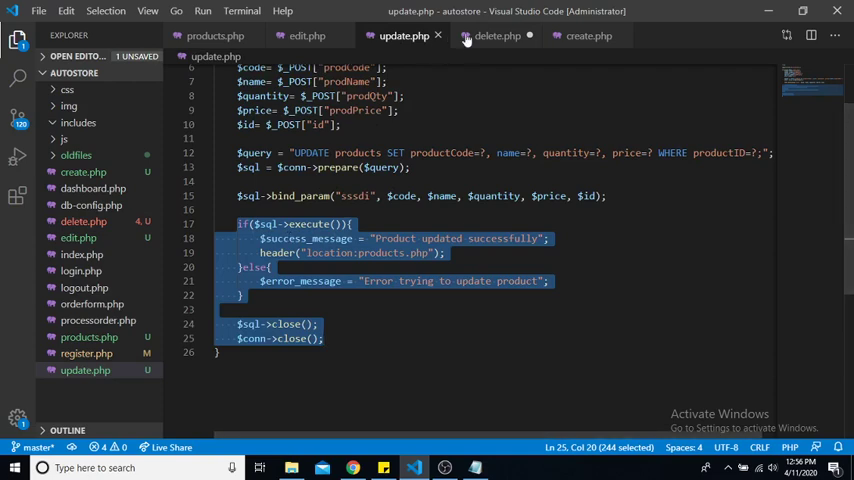
pyautogui.click(496, 36)
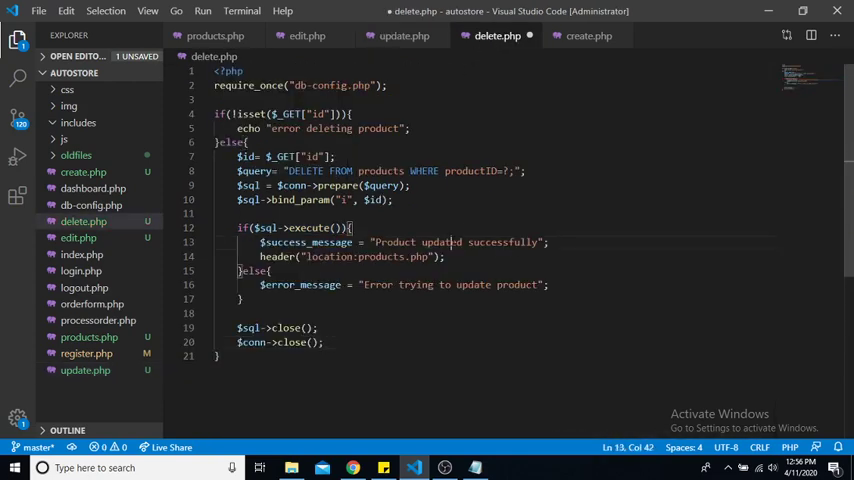
# Change the messages to 'deleted' and 'delete product', then save delete.php.
pyautogui.doubleClick(440, 242)
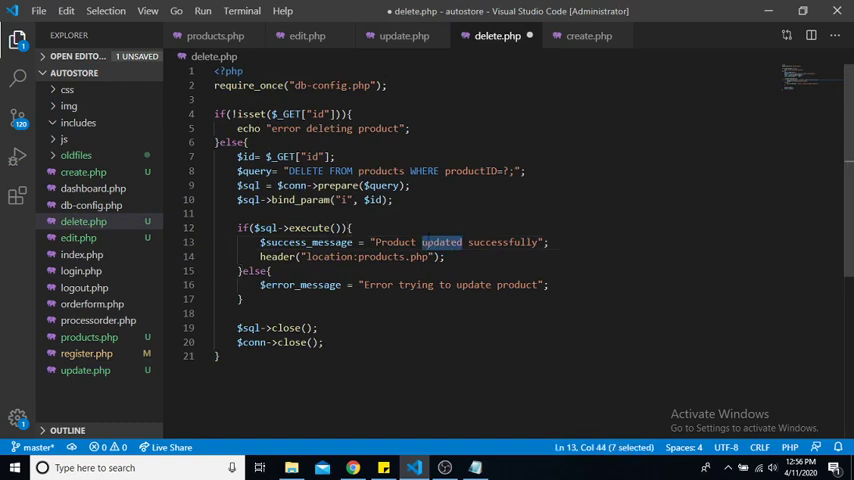
pyautogui.write('deleted')
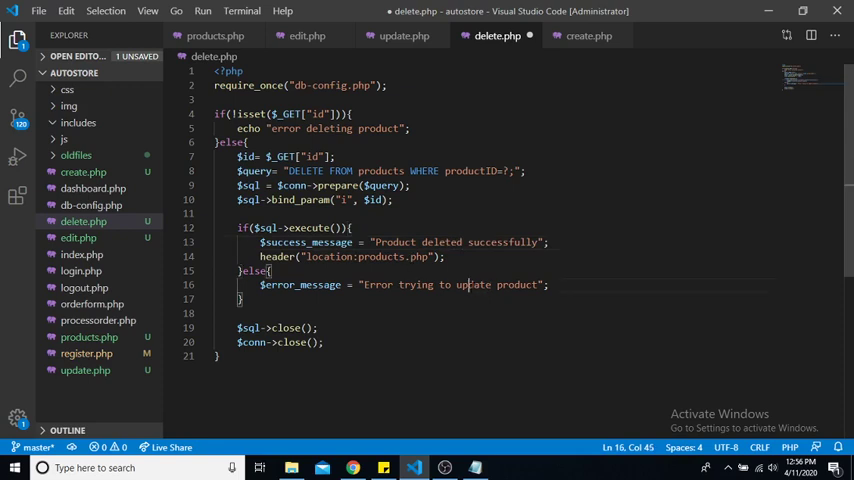
pyautogui.doubleClick(472, 284)
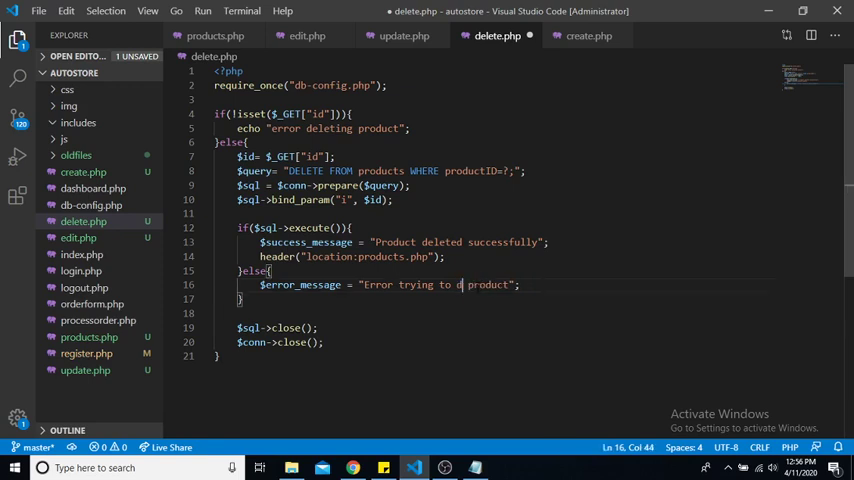
pyautogui.write('elete')
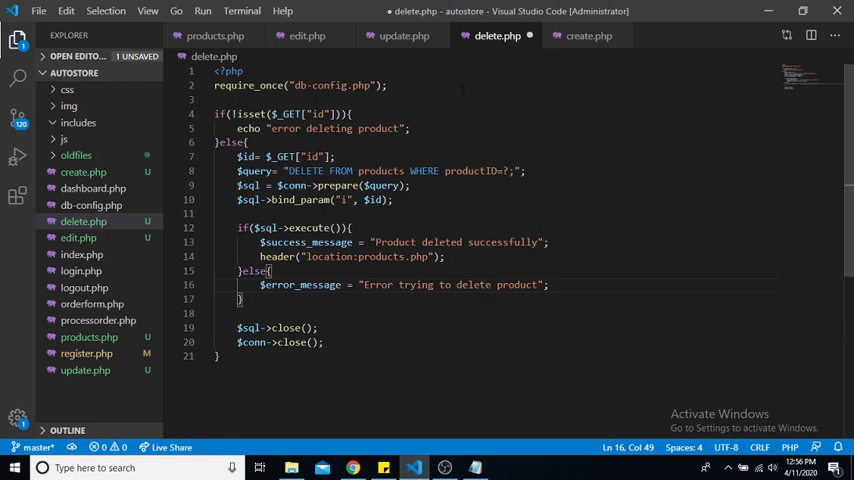
pyautogui.press('ctrl+s')
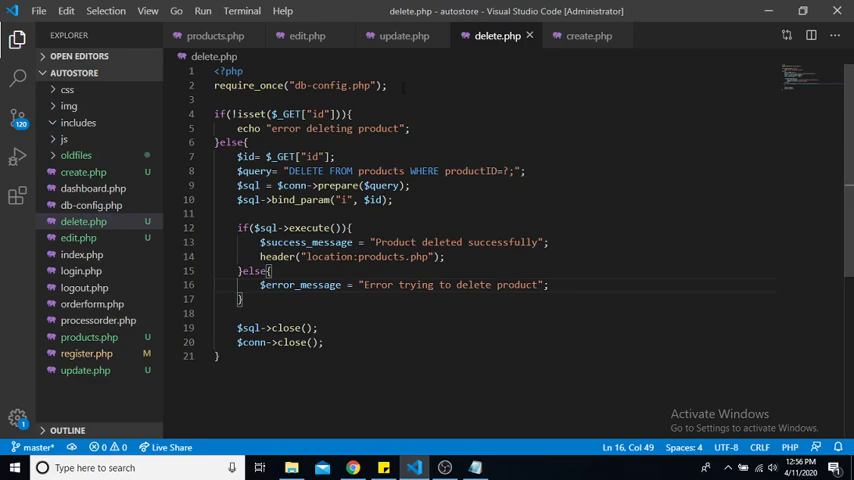
# Reload products.php in Chrome and delete the Spark product (id 2) via its Delete link.
pyautogui.click(352, 468)
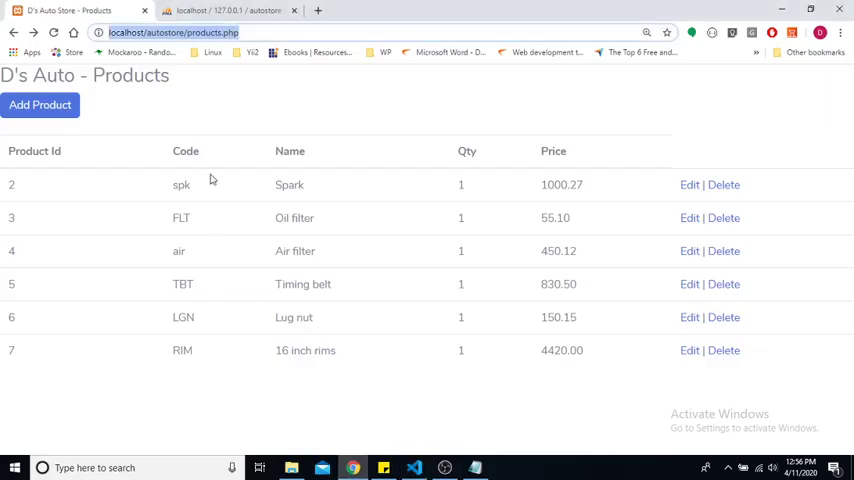
pyautogui.click(52, 32)
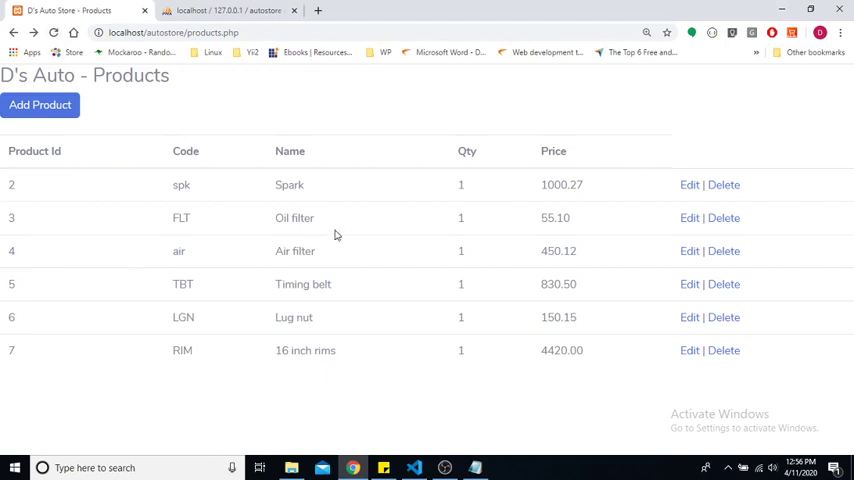
pyautogui.moveTo(260, 224)
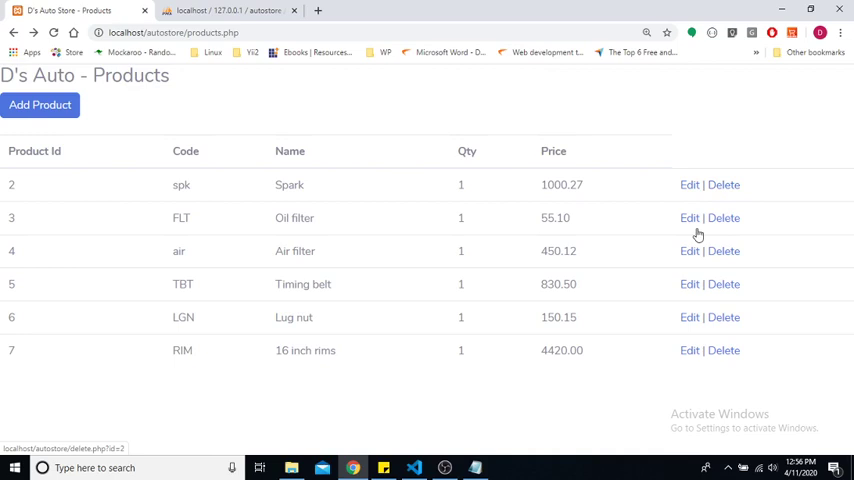
pyautogui.click(724, 184)
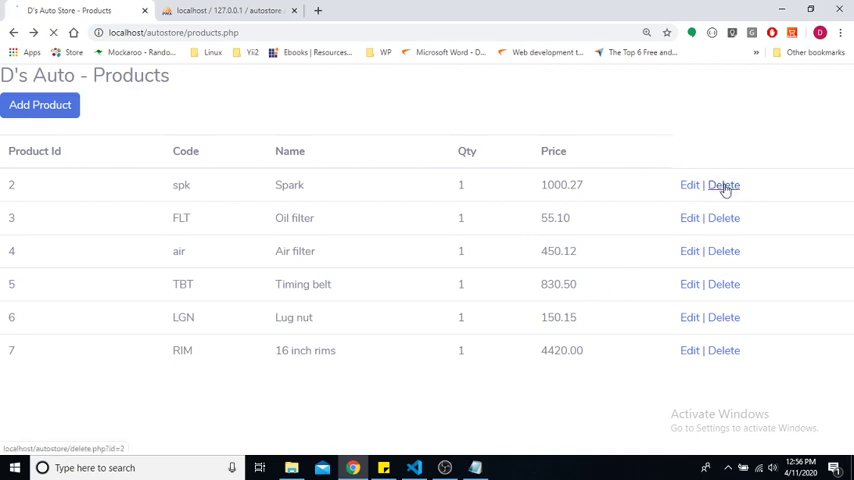
pyautogui.click(724, 184)
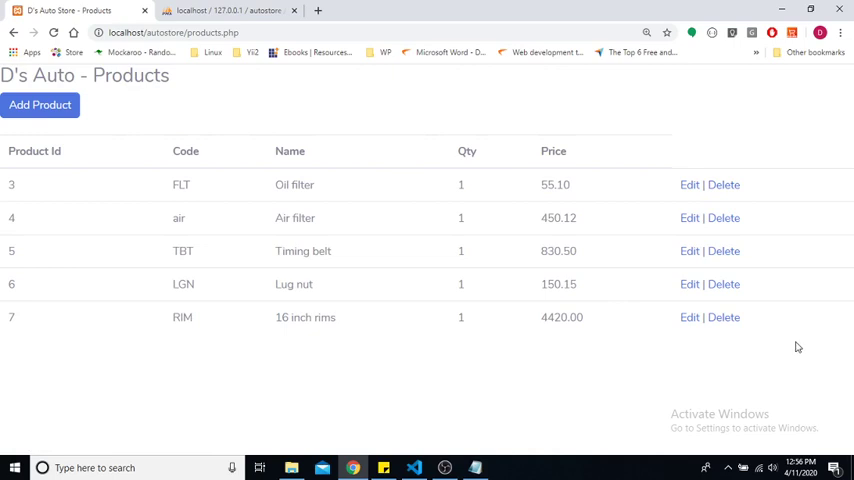
pyautogui.moveTo(236, 74)
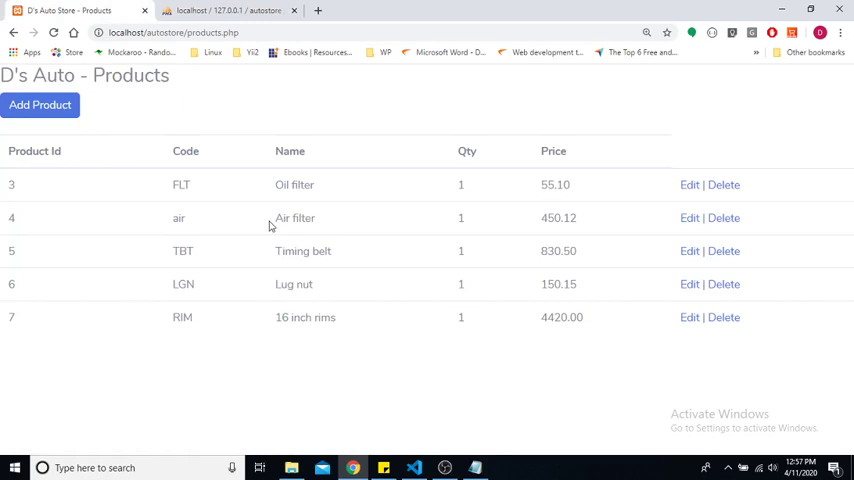
pyautogui.moveTo(278, 240)
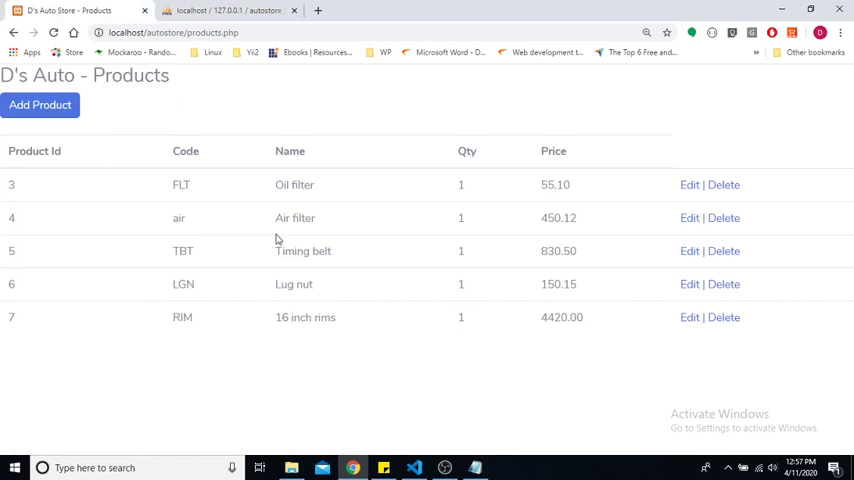
pyautogui.moveTo(392, 180)
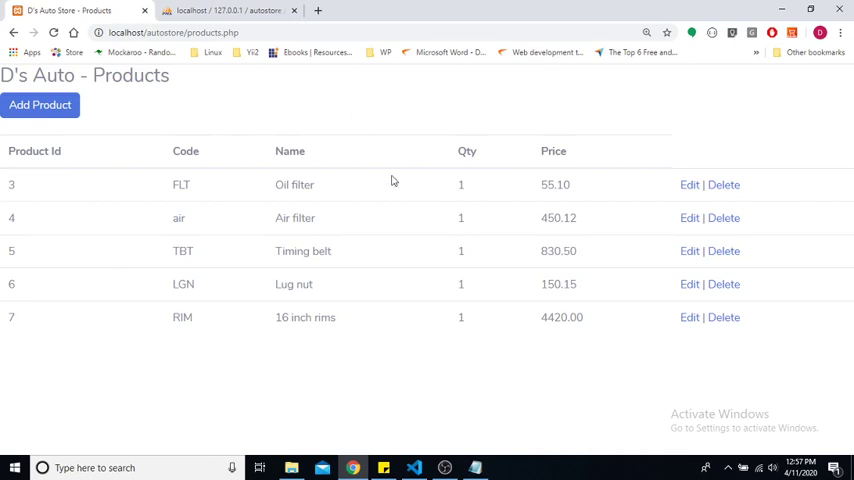
pyautogui.moveTo(428, 82)
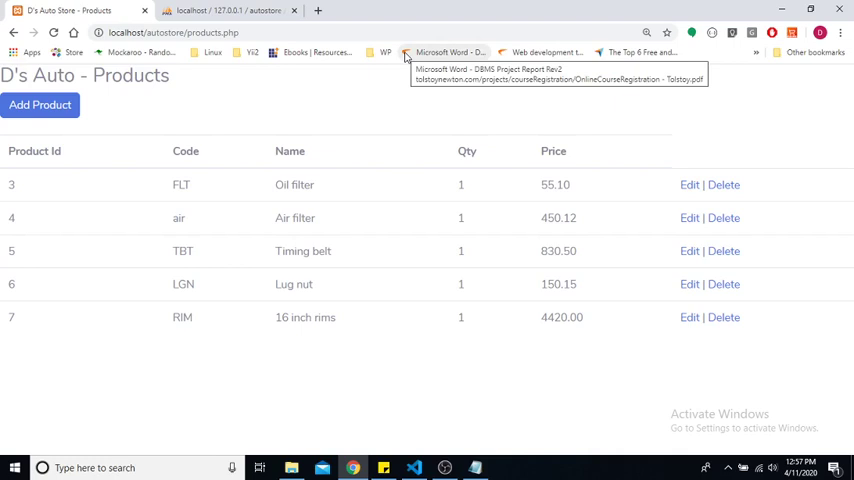
pyautogui.moveTo(330, 86)
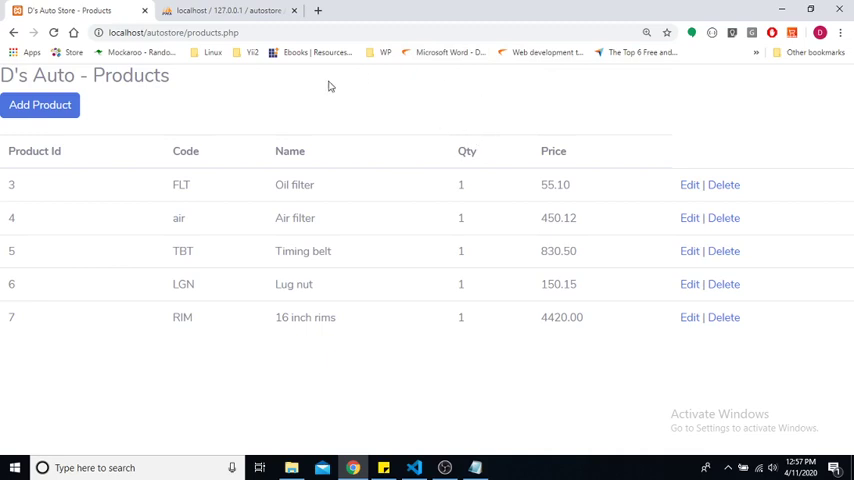
pyautogui.moveTo(724, 184)
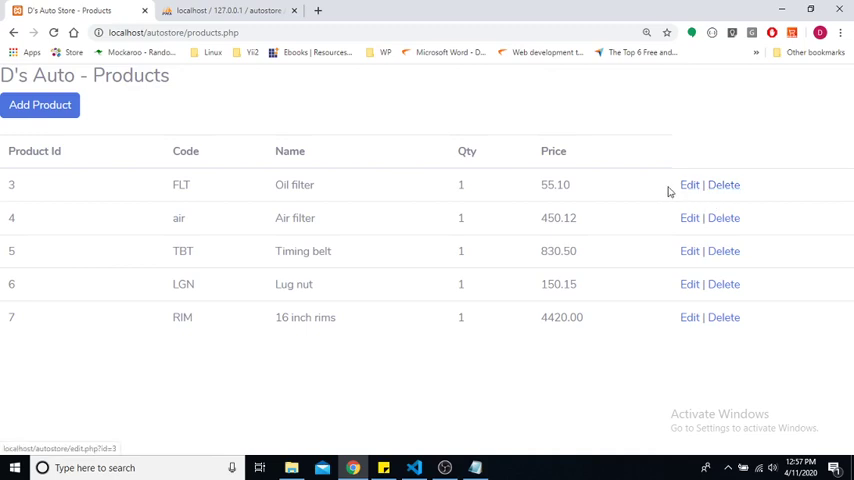
pyautogui.click(688, 184)
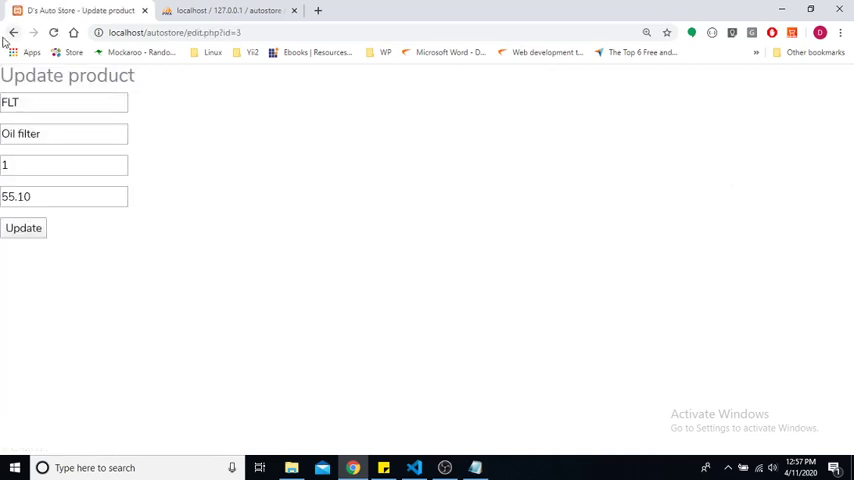
pyautogui.click(24, 228)
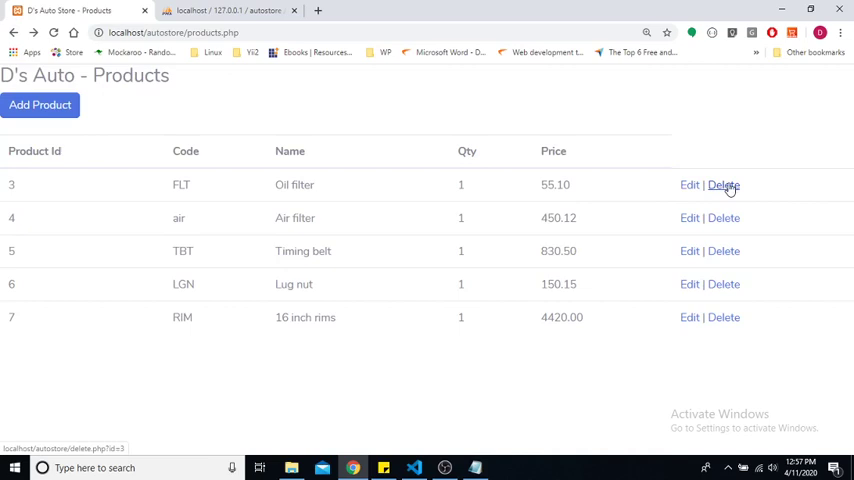
pyautogui.moveTo(450, 136)
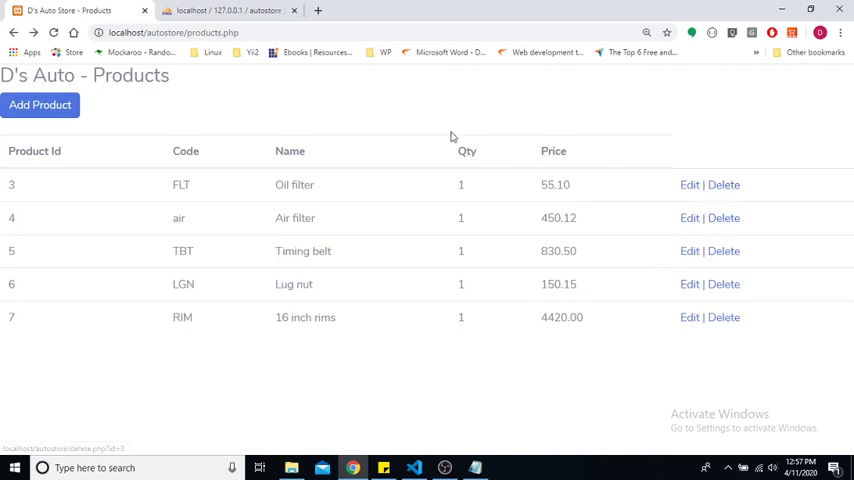
pyautogui.moveTo(388, 116)
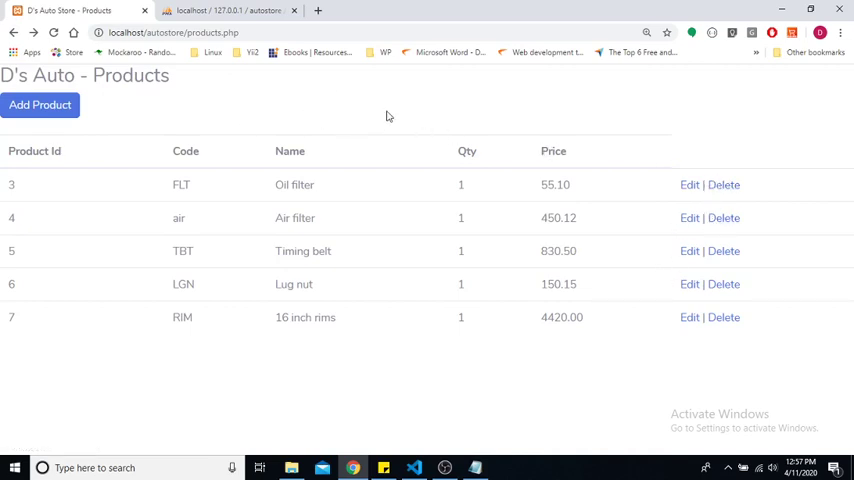
pyautogui.moveTo(352, 100)
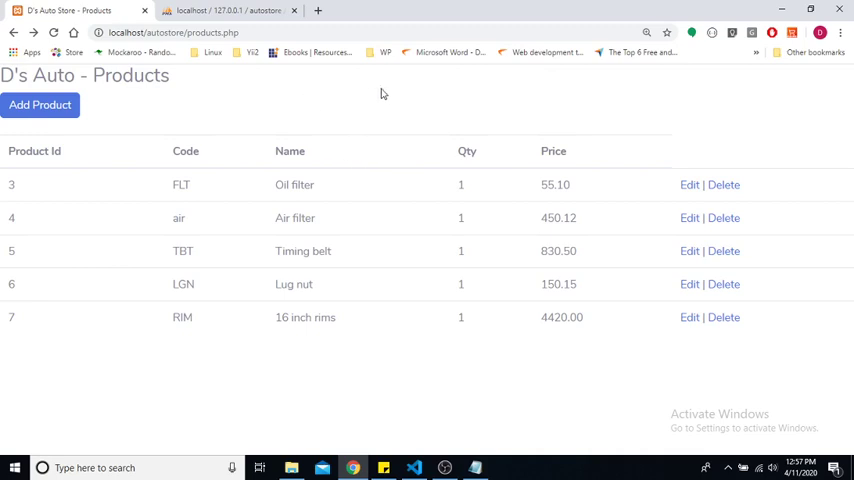
pyautogui.moveTo(572, 164)
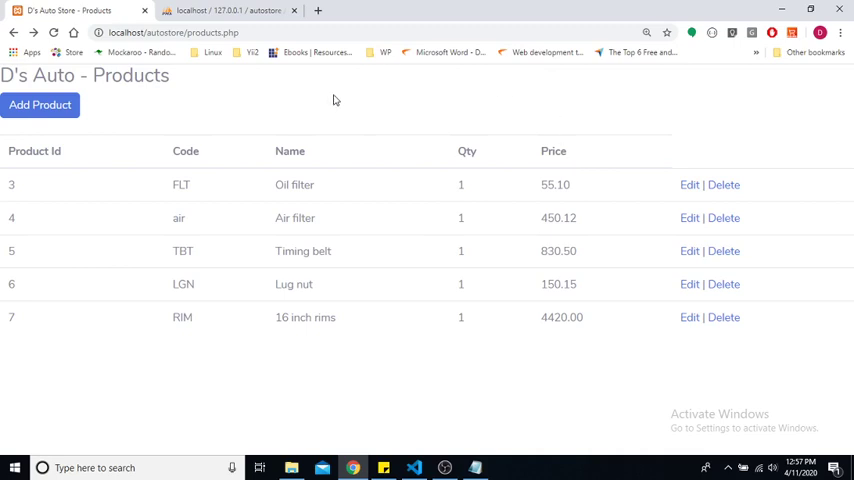
pyautogui.moveTo(248, 292)
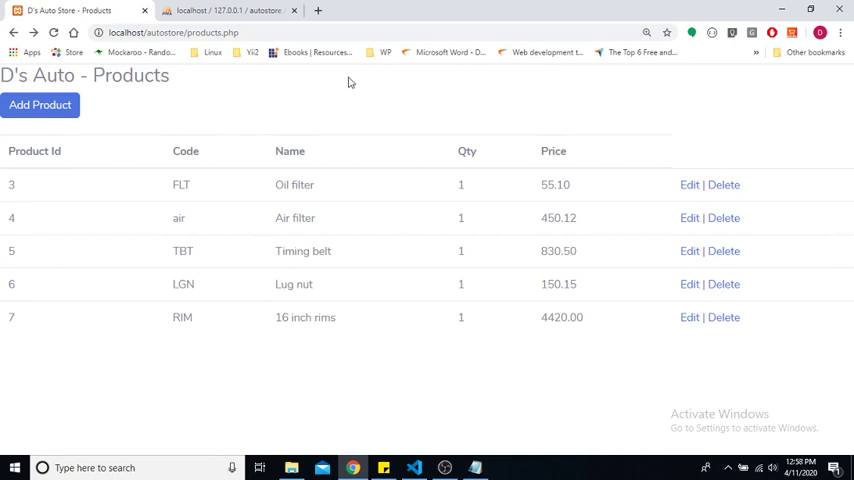
pyautogui.moveTo(400, 256)
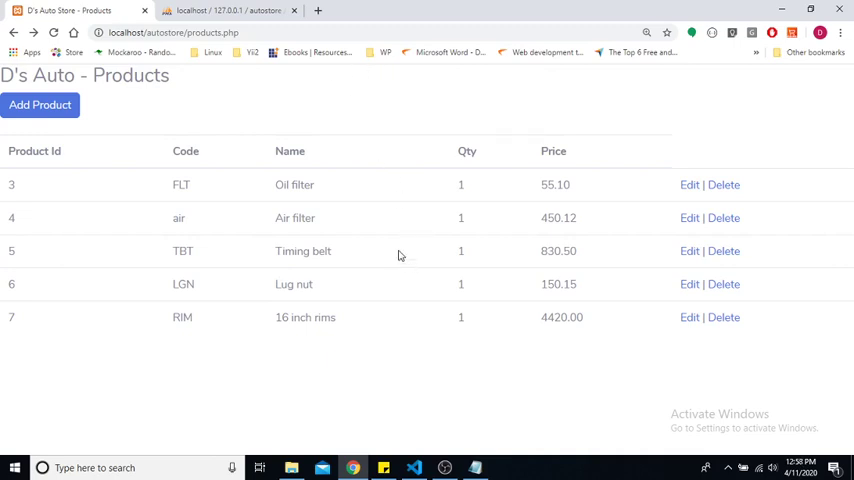
pyautogui.moveTo(200, 424)
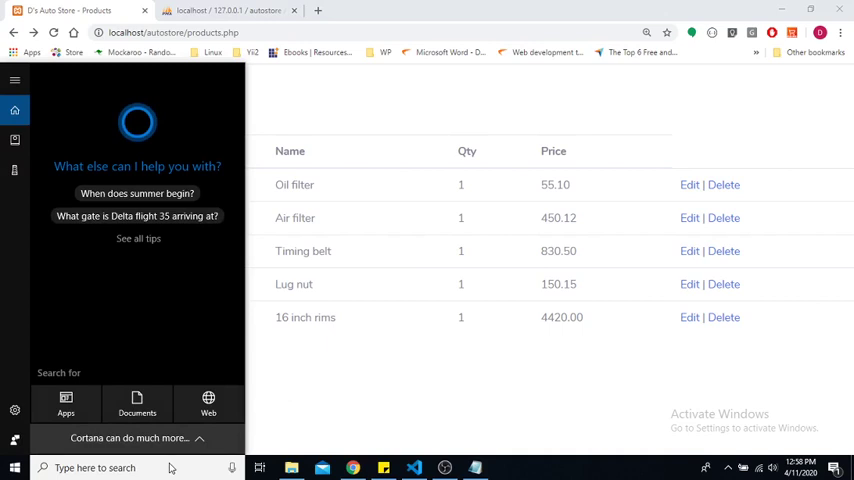
# Launch a Command Prompt window from the Start search.
pyautogui.write('cmd')
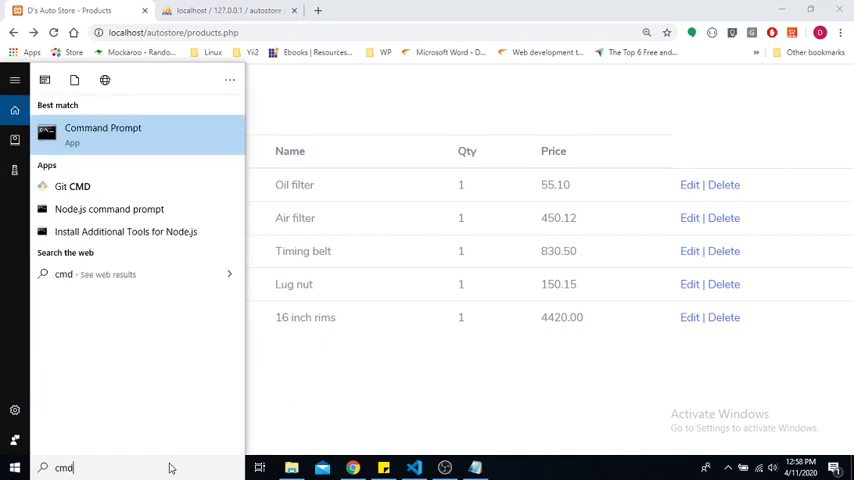
pyautogui.click(102, 130)
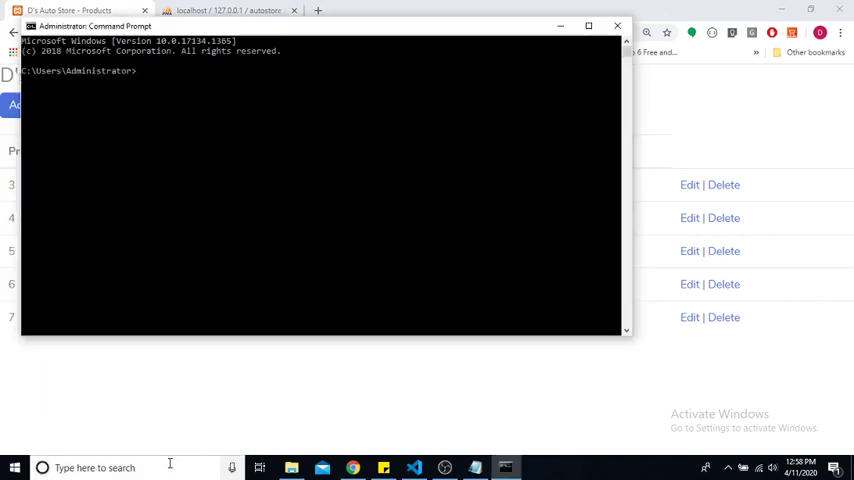
# Change directory to c:\xampp\htdocs\autostore.
pyautogui.write('cd:')
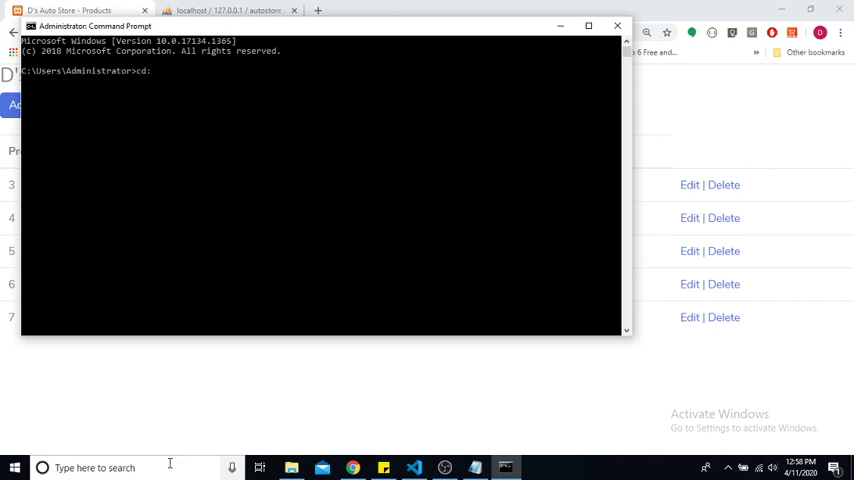
pyautogui.write('\\xampp')
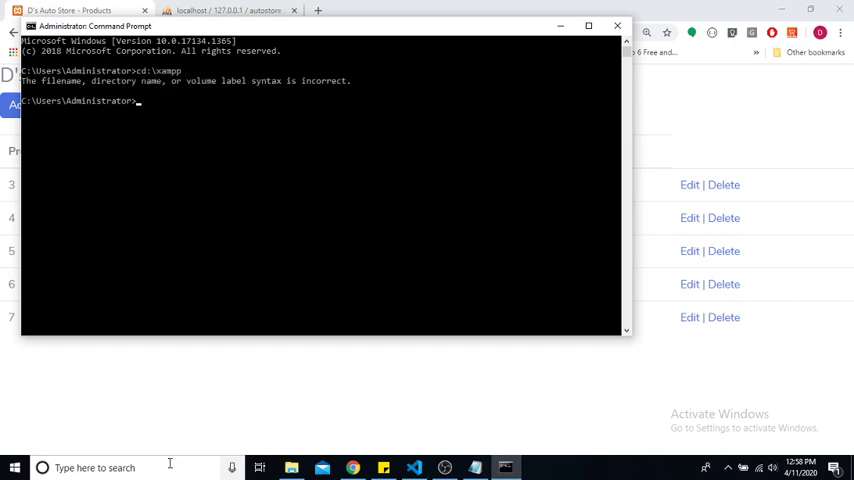
pyautogui.write('cd')
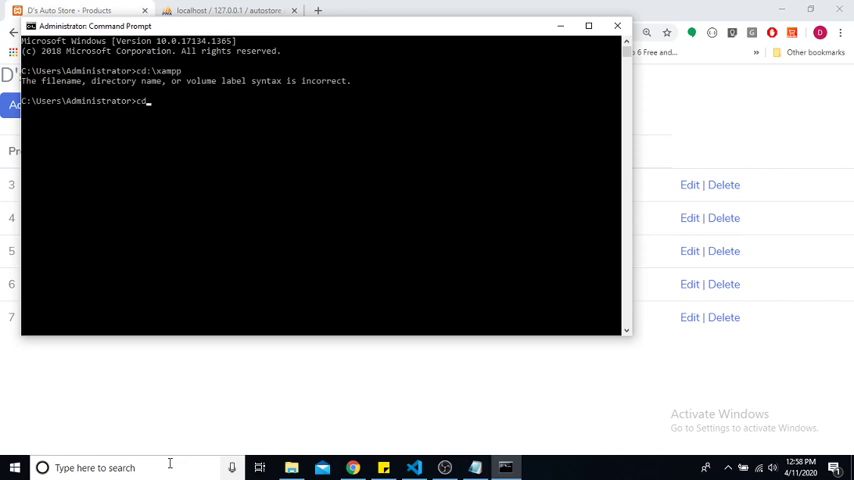
pyautogui.write('c:')
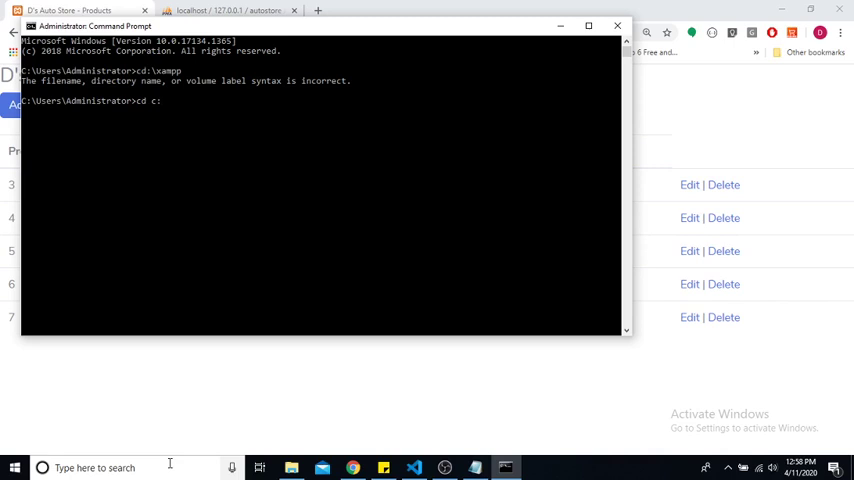
pyautogui.write('\\xampp')
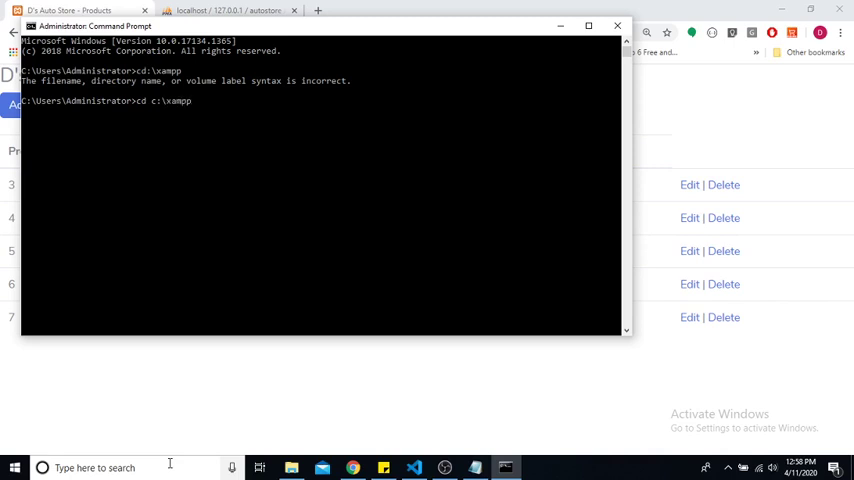
pyautogui.write('\\htdocs')
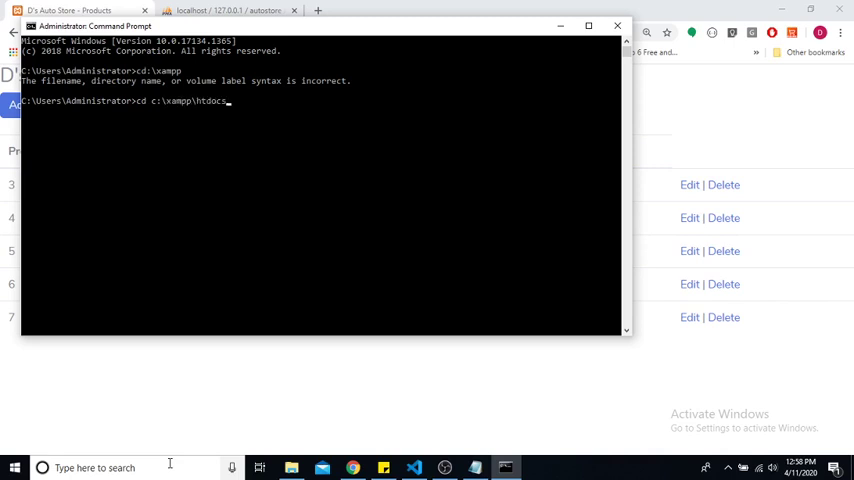
pyautogui.write('\\autostore')
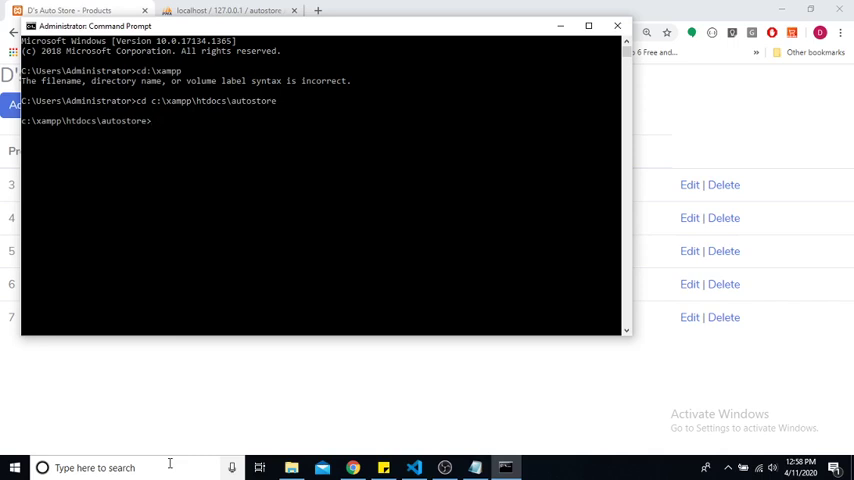
# Enter git add . to stage all project files.
pyautogui.write('git add')
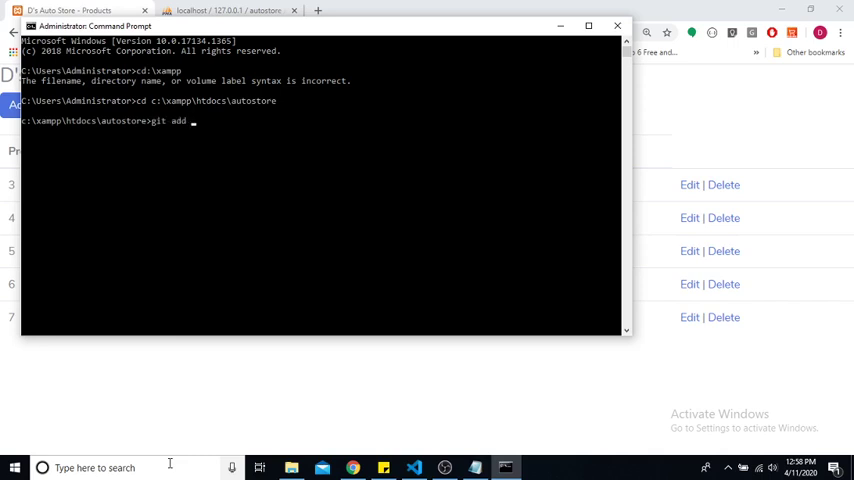
pyautogui.write('.')
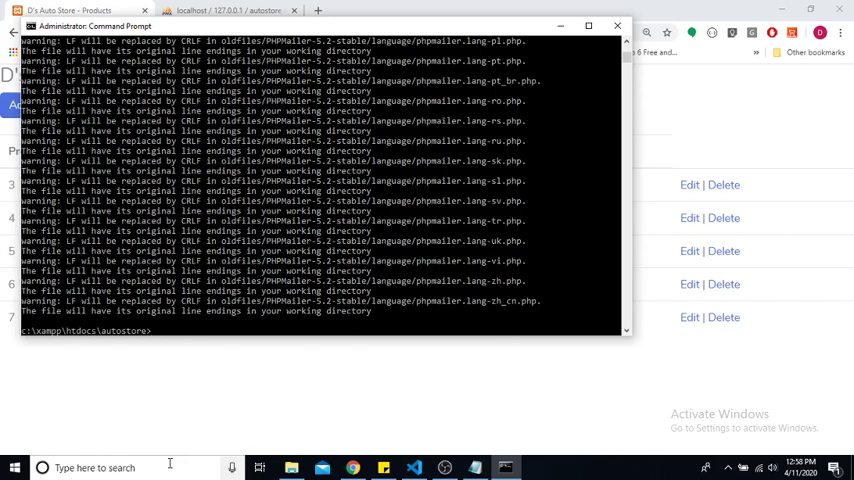
# Commit with git commit -m "Implemented CRUD functionality".
pyautogui.write('git')
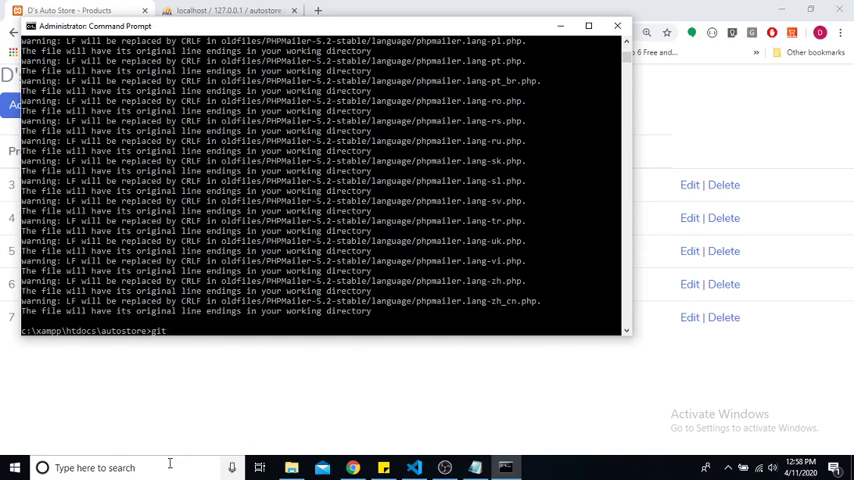
pyautogui.write('comm')
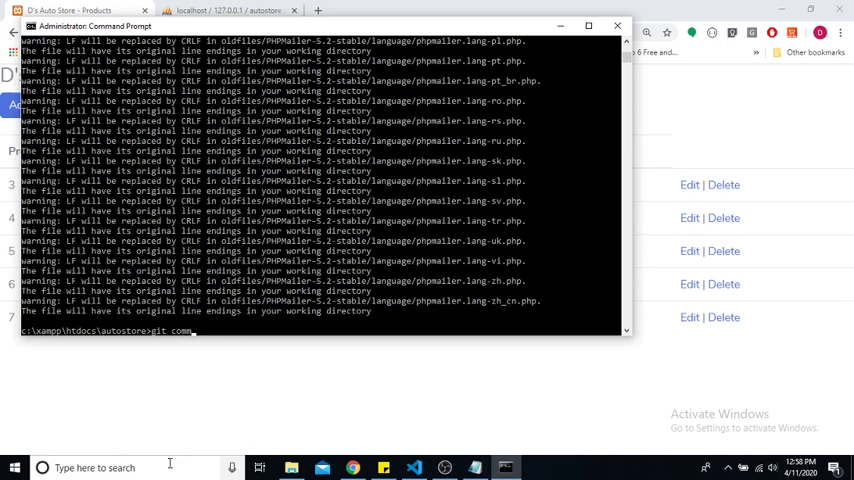
pyautogui.write('it')
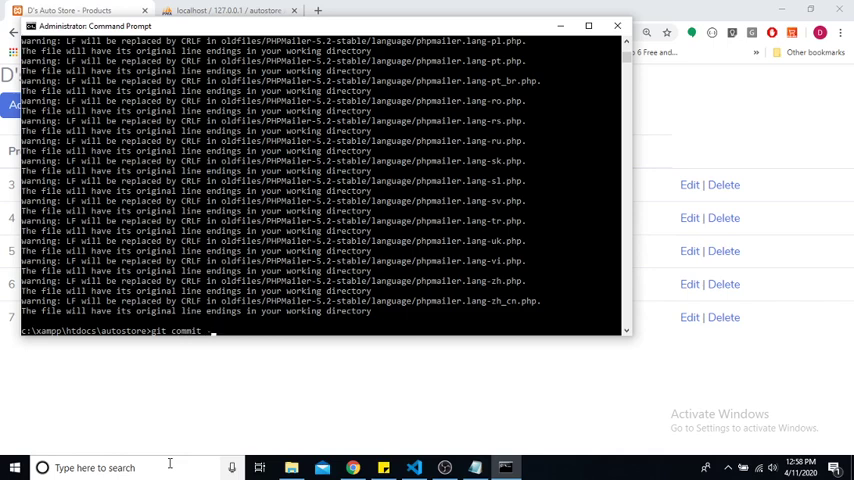
pyautogui.write('-m "')
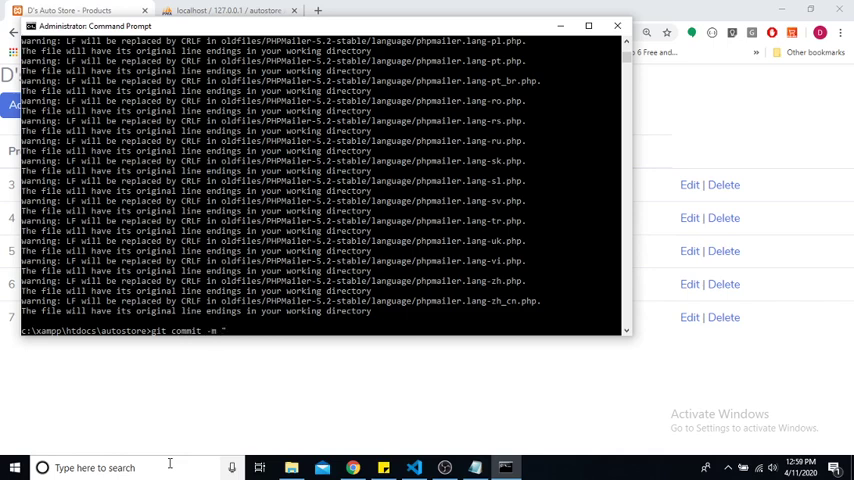
pyautogui.write('Implemented')
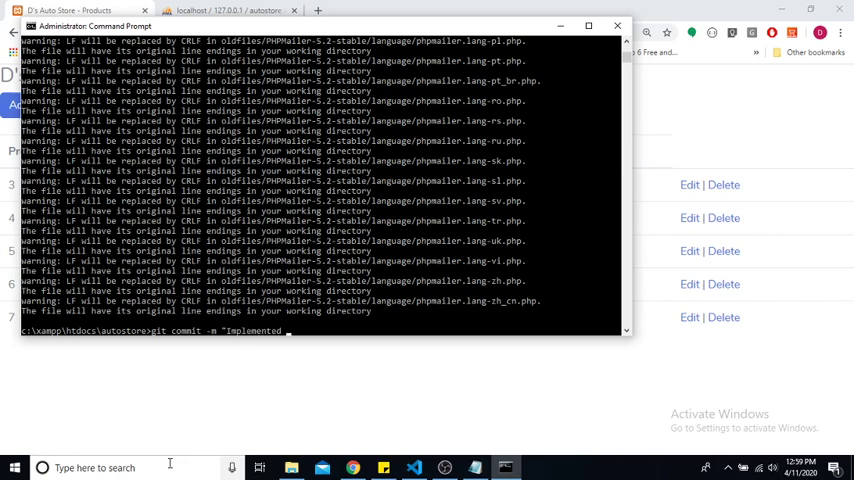
pyautogui.write('CRUD')
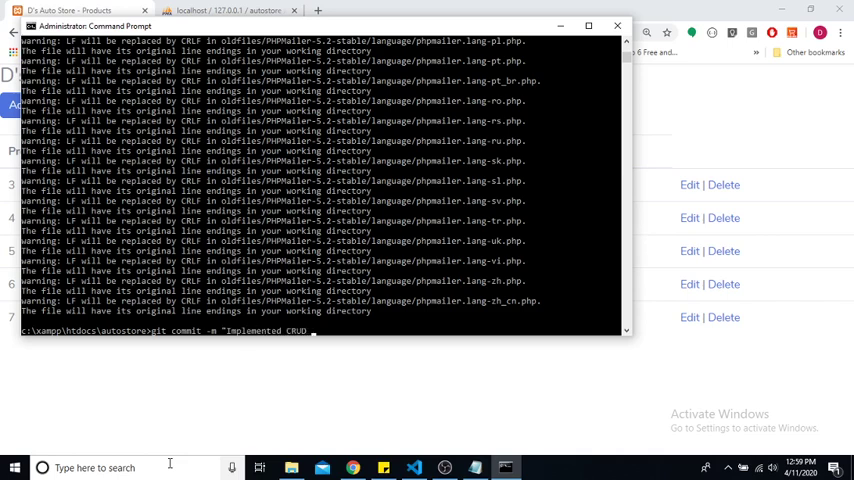
pyautogui.write('functionalit')
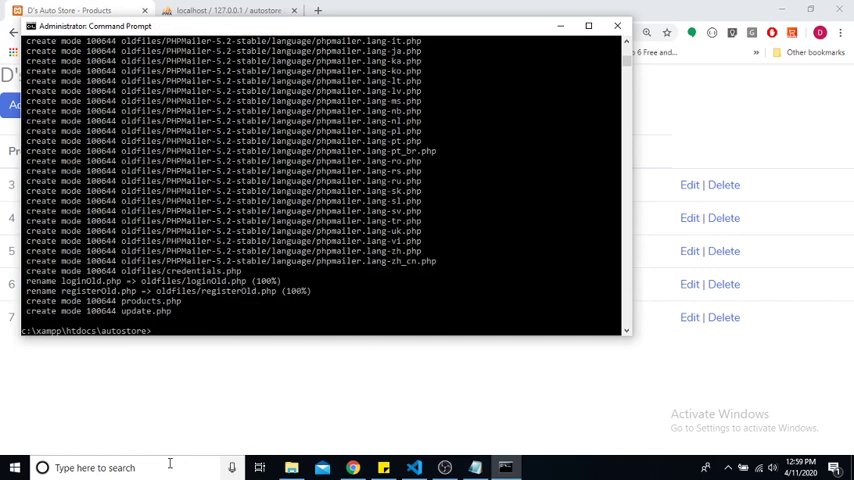
pyautogui.moveTo(552, 416)
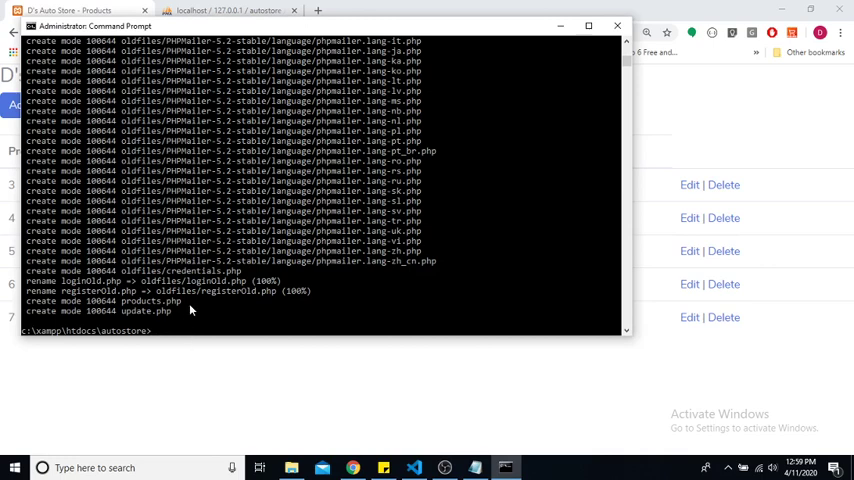
# Attempt git push and git push -origin master, which fail without an upstream.
pyautogui.write('git push')
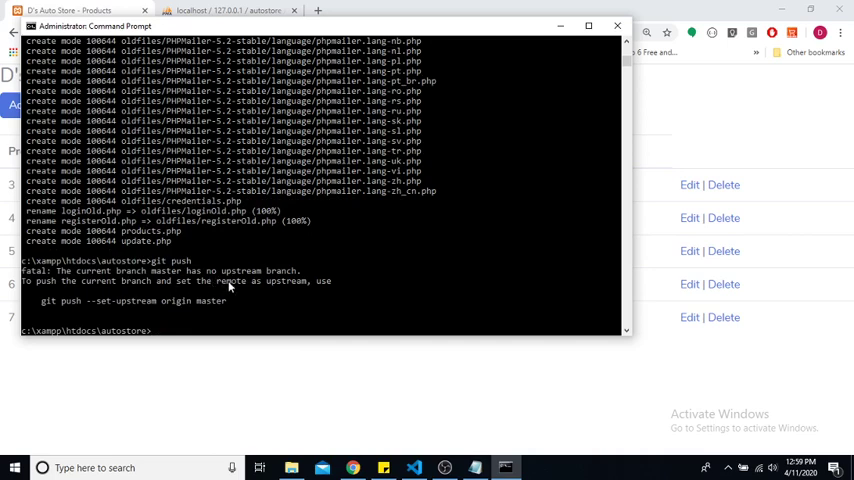
pyautogui.moveTo(100, 308)
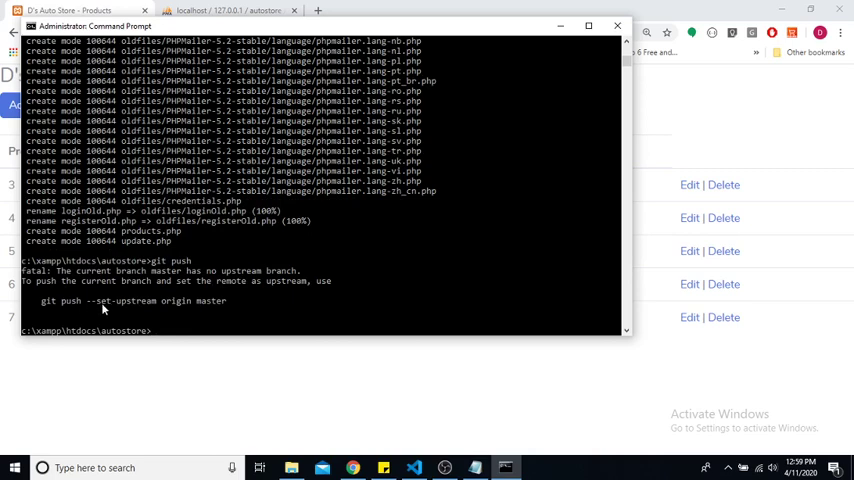
pyautogui.moveTo(228, 316)
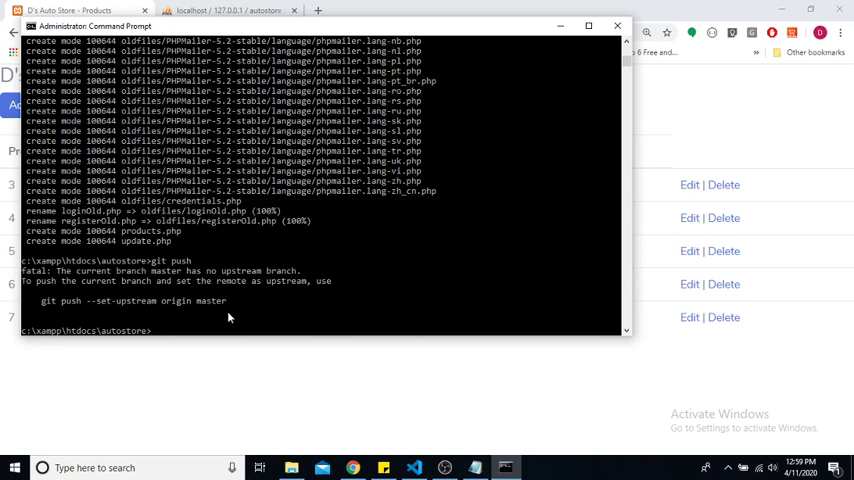
pyautogui.write('git push -origin master')
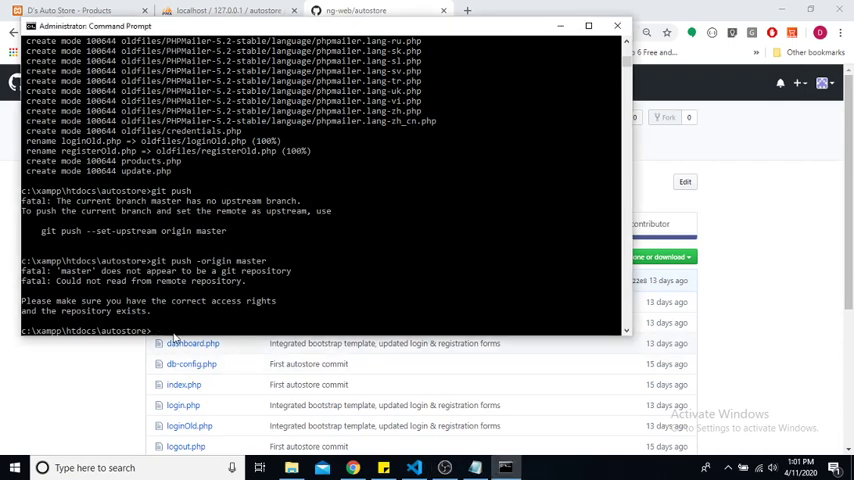
pyautogui.write('git push -origin master')
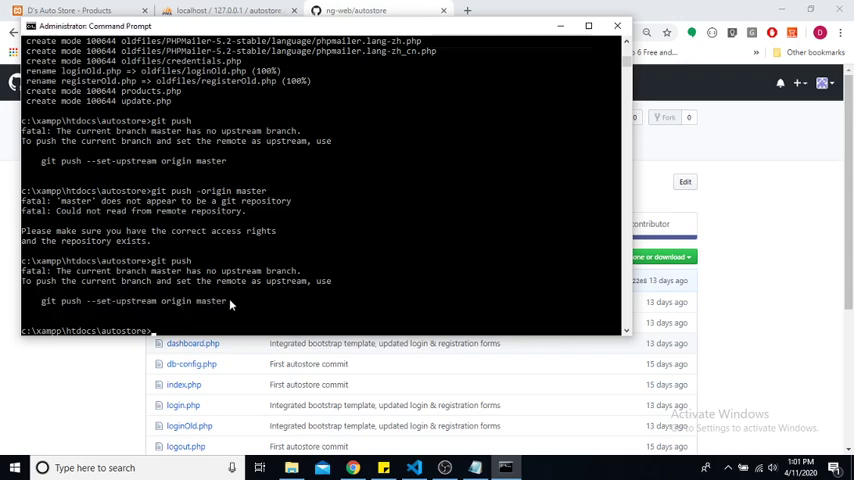
# Run the suggested git push --set-upstream origin master, which succeeds.
pyautogui.moveTo(44, 300); pyautogui.dragTo(228, 300)
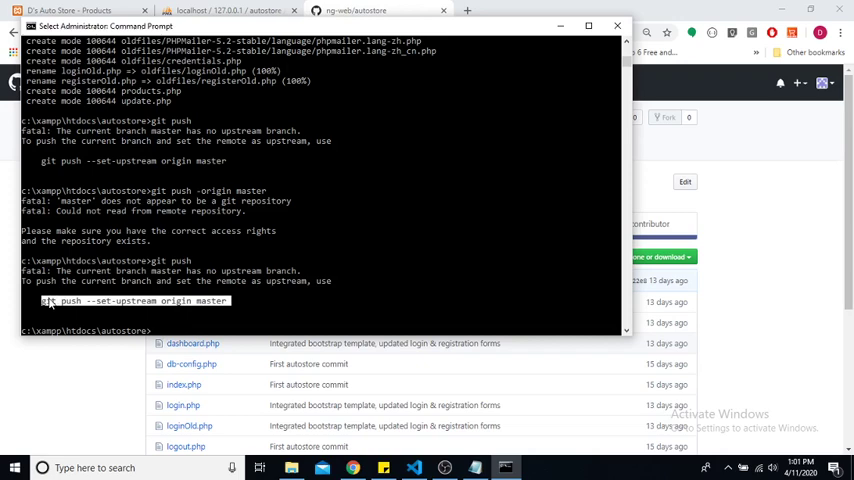
pyautogui.write('git push --set-upstream origin master')
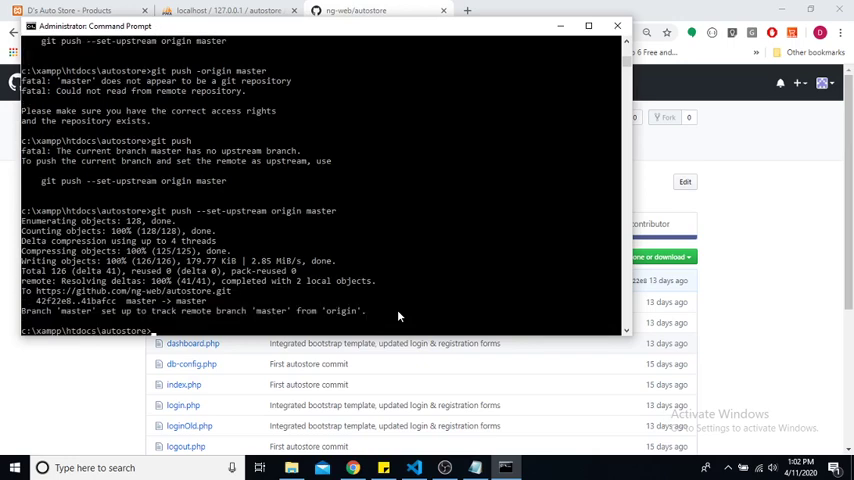
pyautogui.moveTo(356, 318)
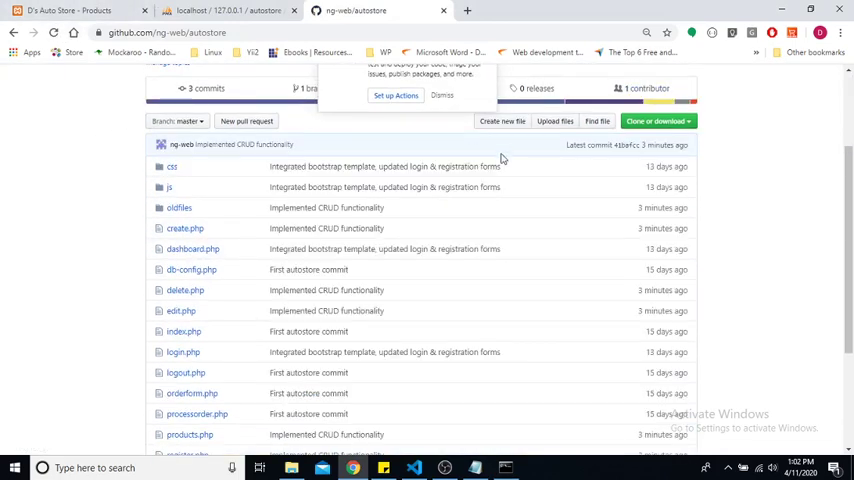
# Scroll through the autostore repository file list and back to the top.
pyautogui.scroll(-3)
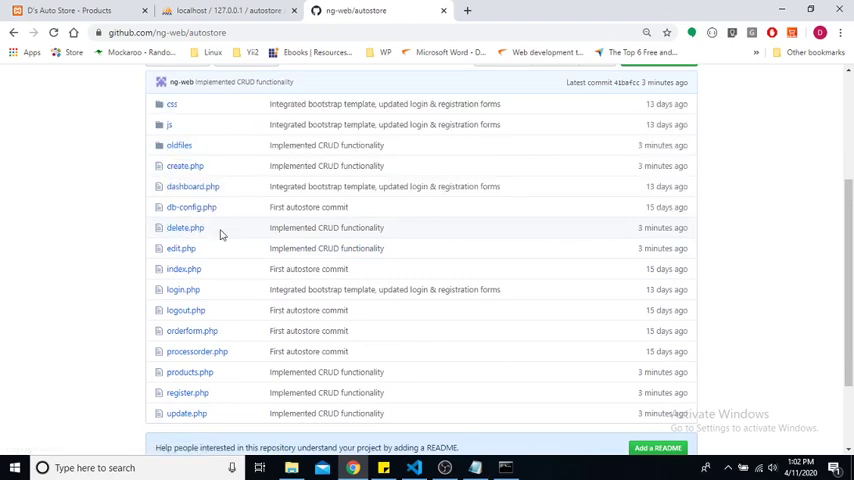
pyautogui.moveTo(144, 242)
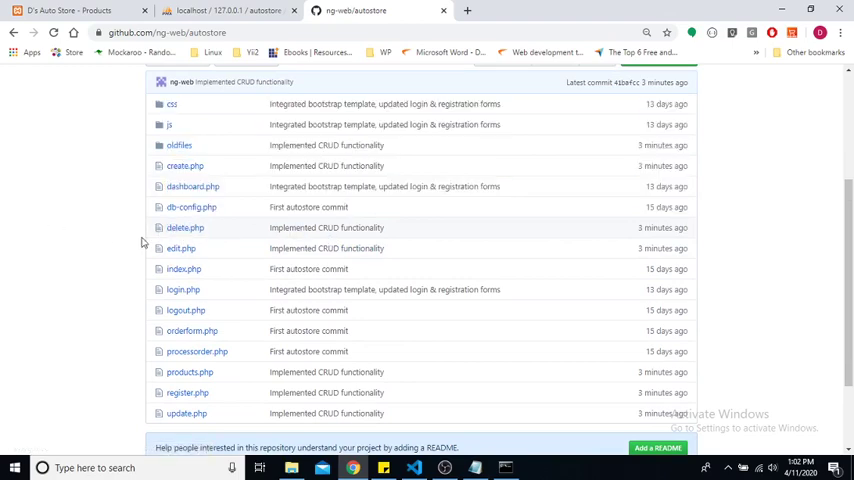
pyautogui.scroll(3)
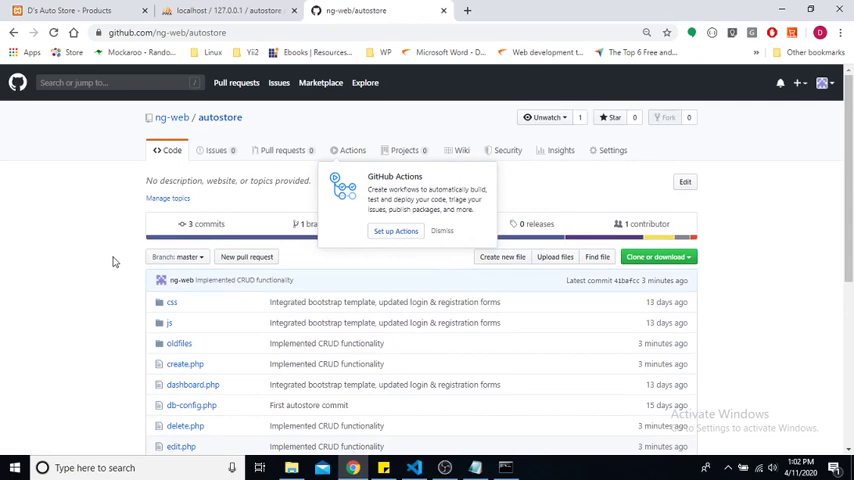
pyautogui.moveTo(184, 246)
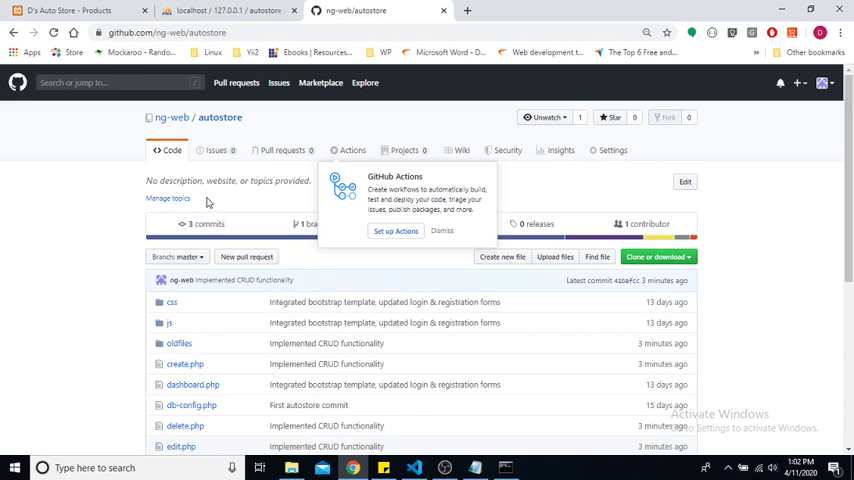
pyautogui.moveTo(88, 136)
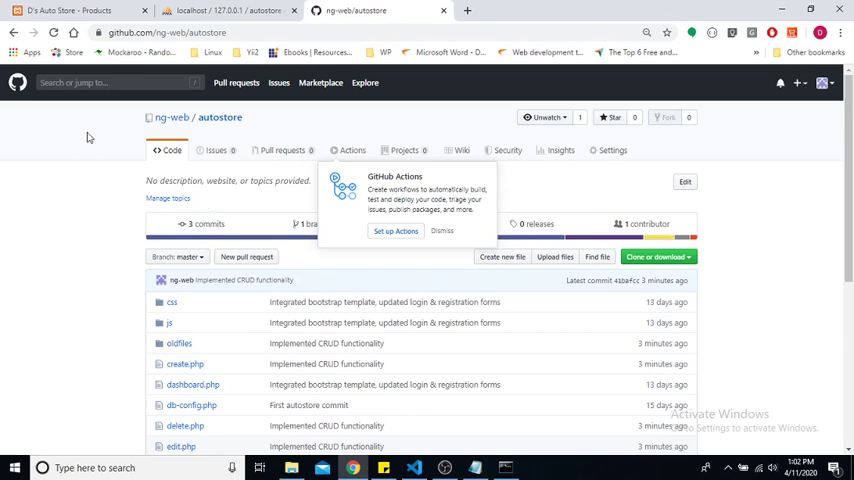
pyautogui.moveTo(90, 168)
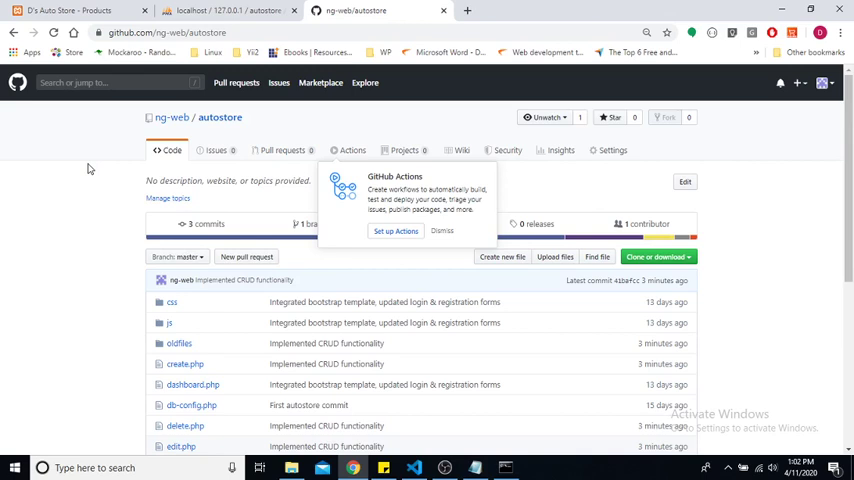
pyautogui.moveTo(816, 308)
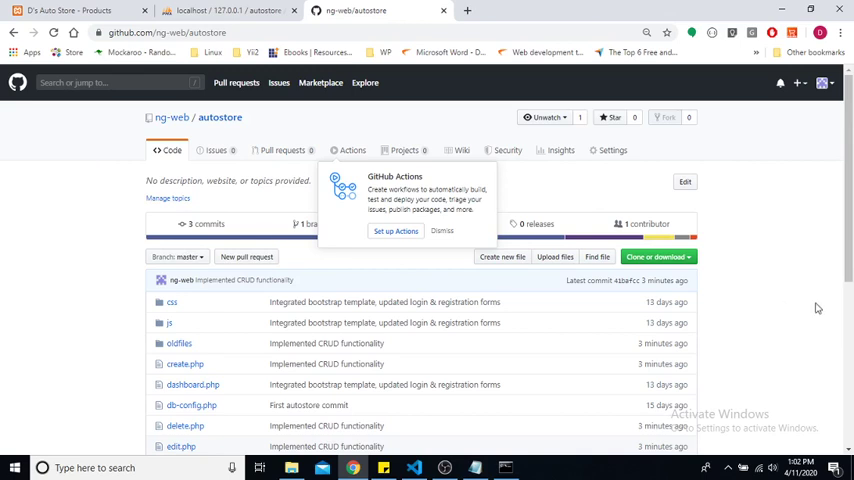